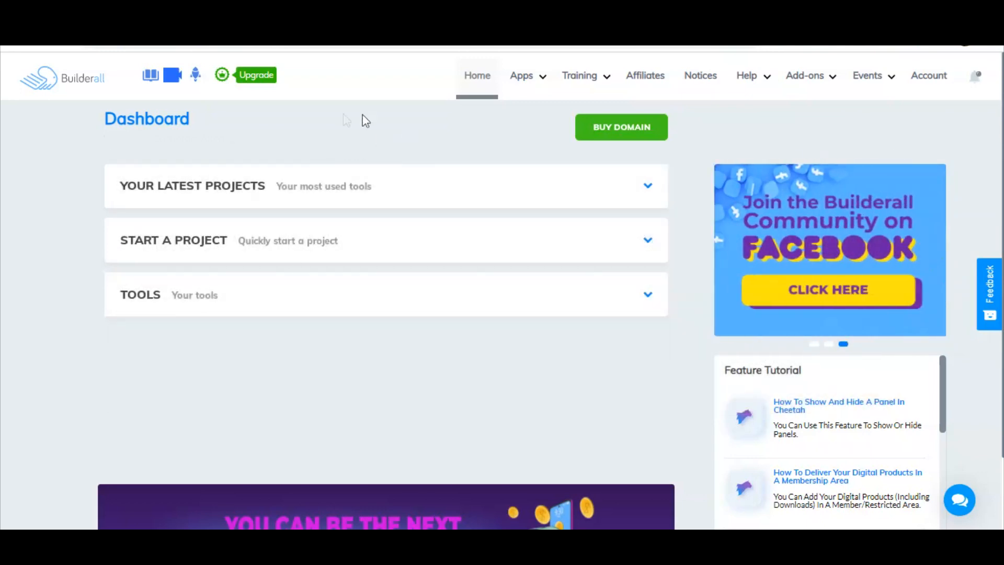
{"action": "mouse_move", "coordinate": [340, 123]}
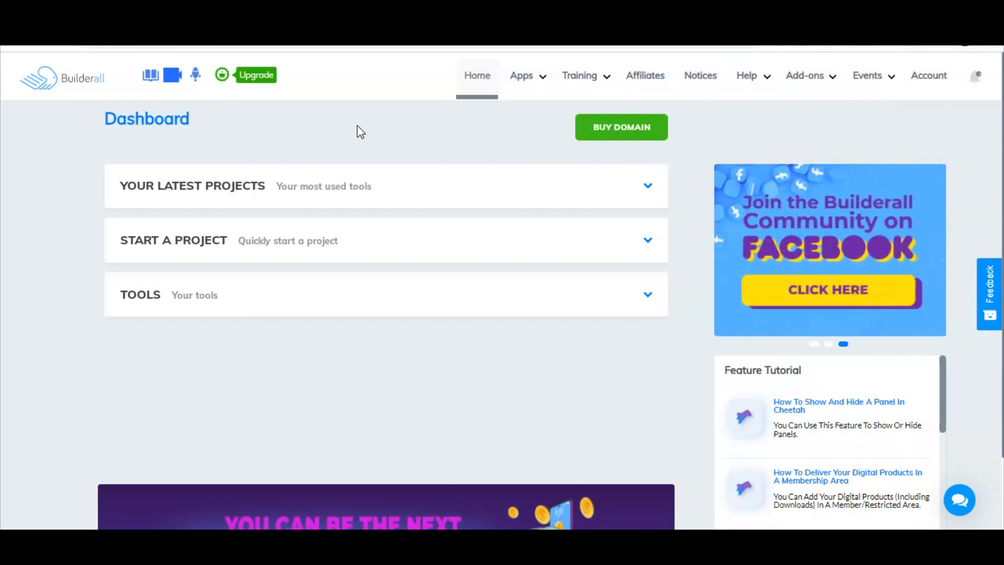
{"action": "mouse_move", "coordinate": [376, 142]}
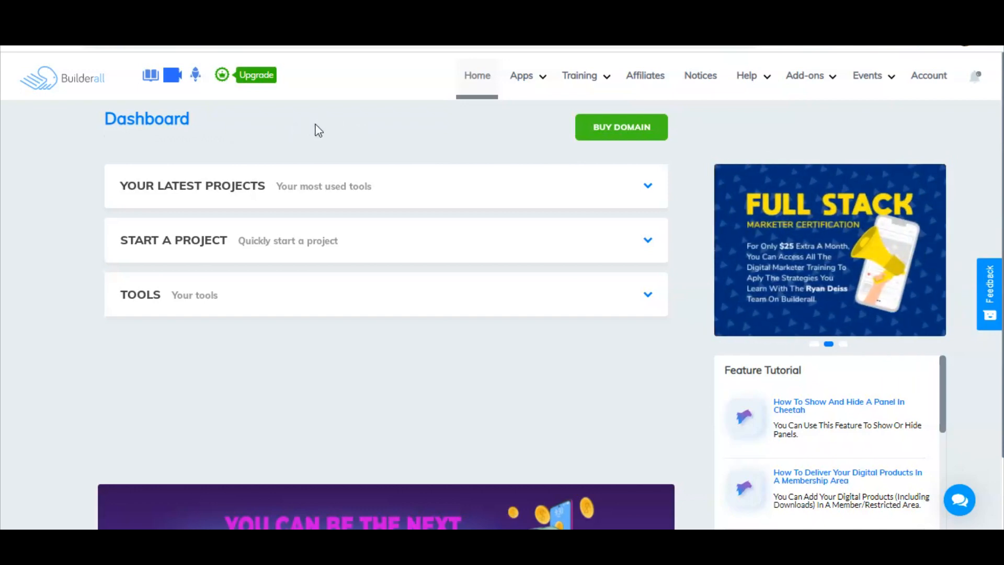
{"action": "mouse_move", "coordinate": [391, 118]}
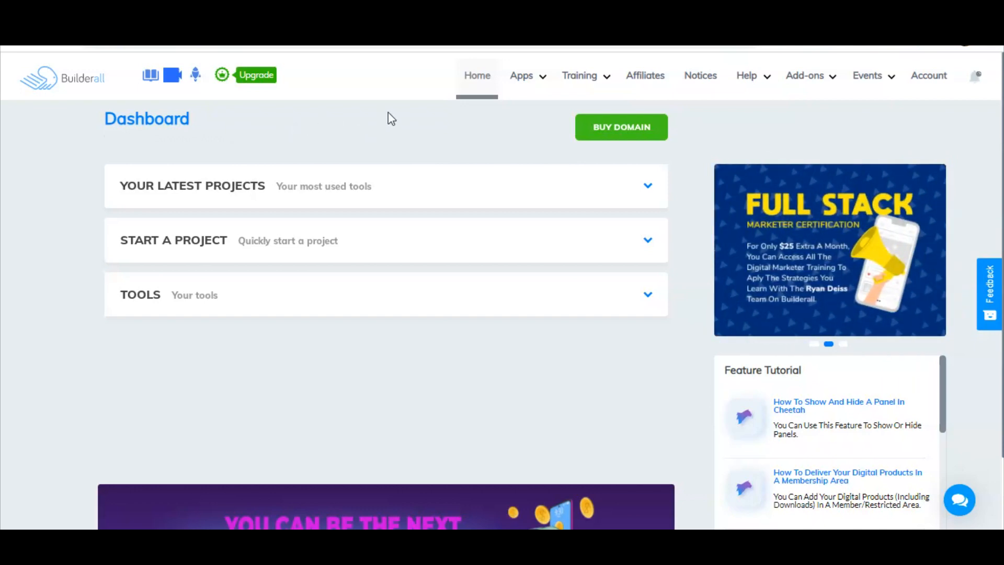
- Open the Builderall Apps panel listing tools such as Cheetah and Funnel Builder
{"action": "left_click", "coordinate": [522, 75]}
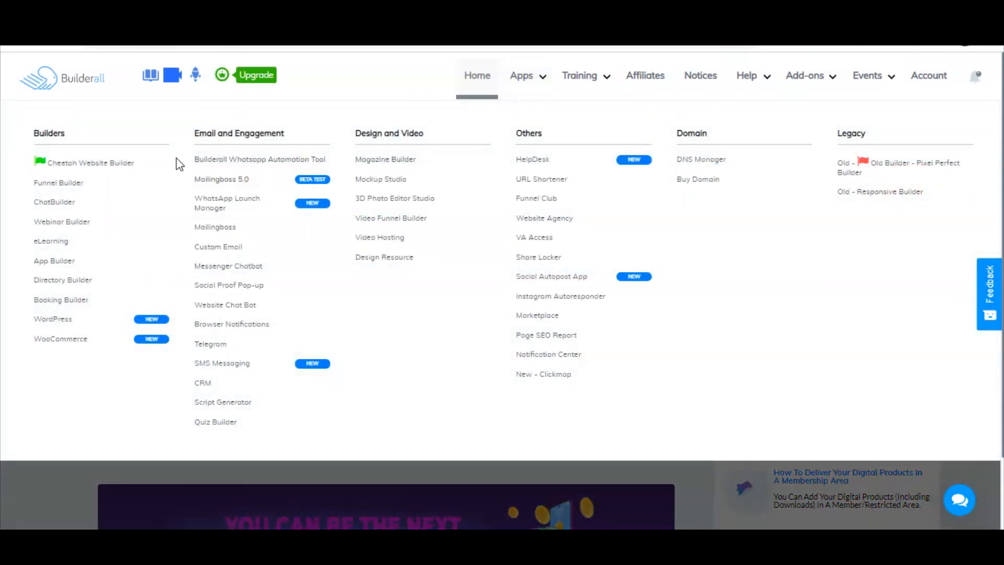
{"action": "mouse_move", "coordinate": [308, 146]}
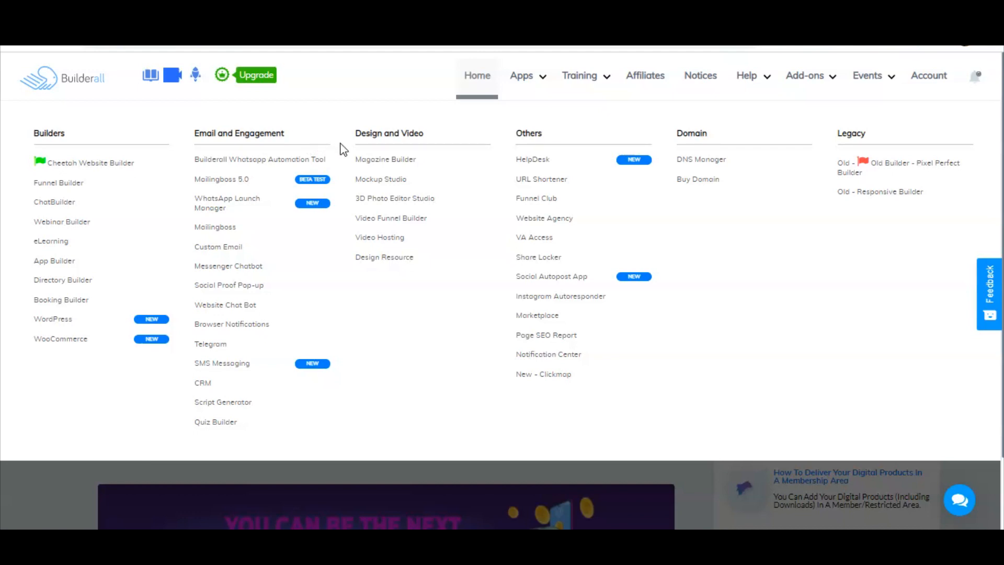
{"action": "mouse_move", "coordinate": [303, 140]}
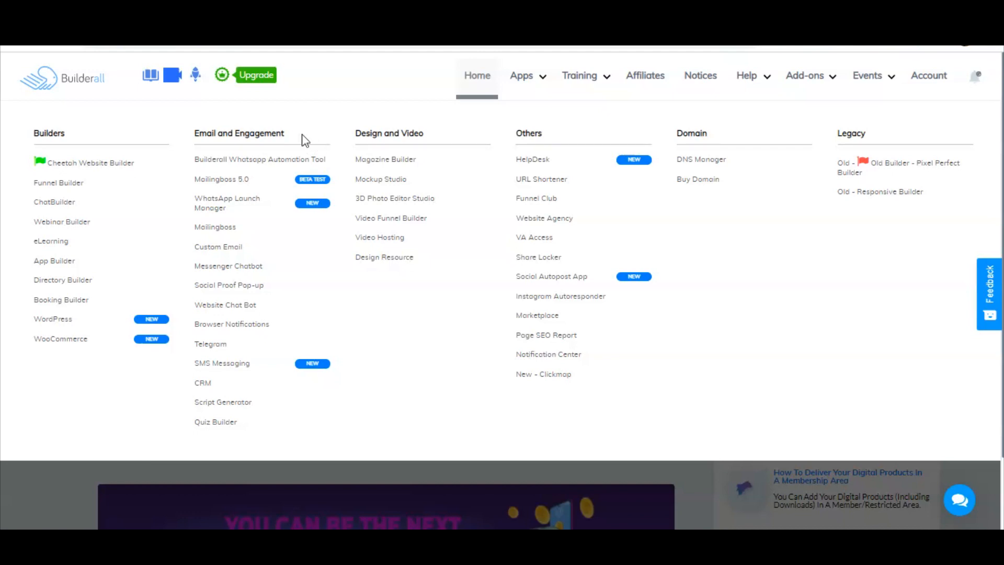
{"action": "mouse_move", "coordinate": [445, 144]}
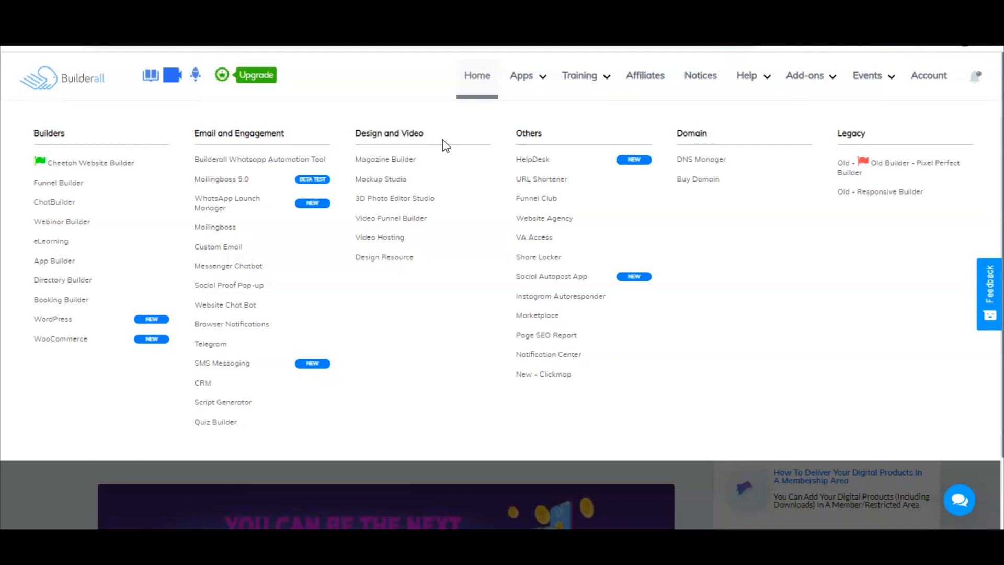
{"action": "mouse_move", "coordinate": [664, 133]}
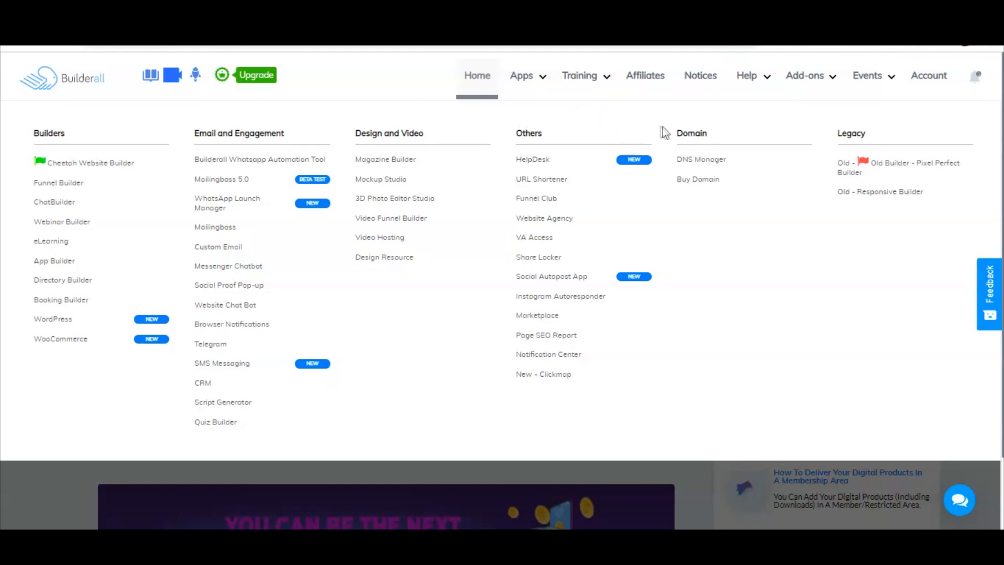
{"action": "mouse_move", "coordinate": [83, 141]}
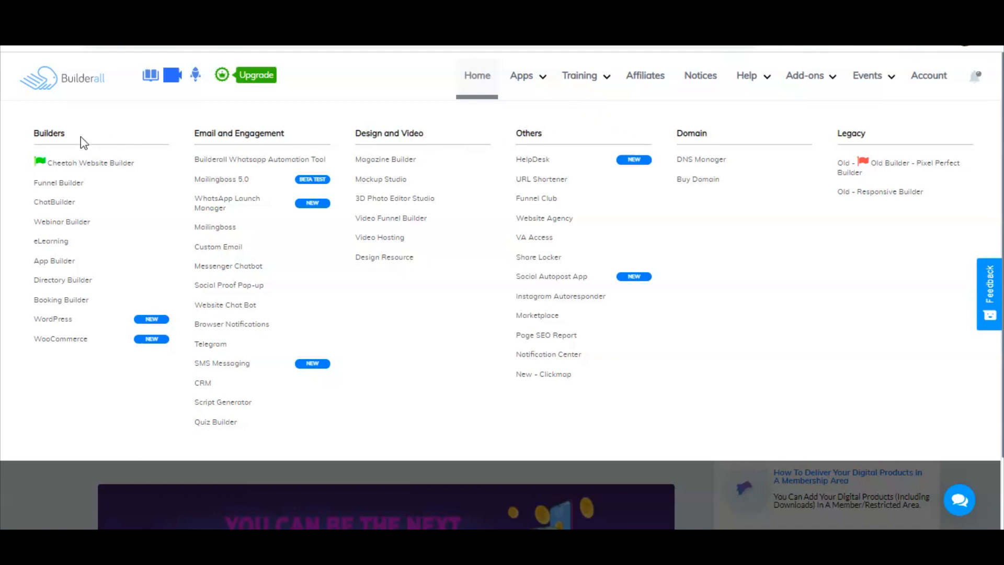
{"action": "mouse_move", "coordinate": [160, 158]}
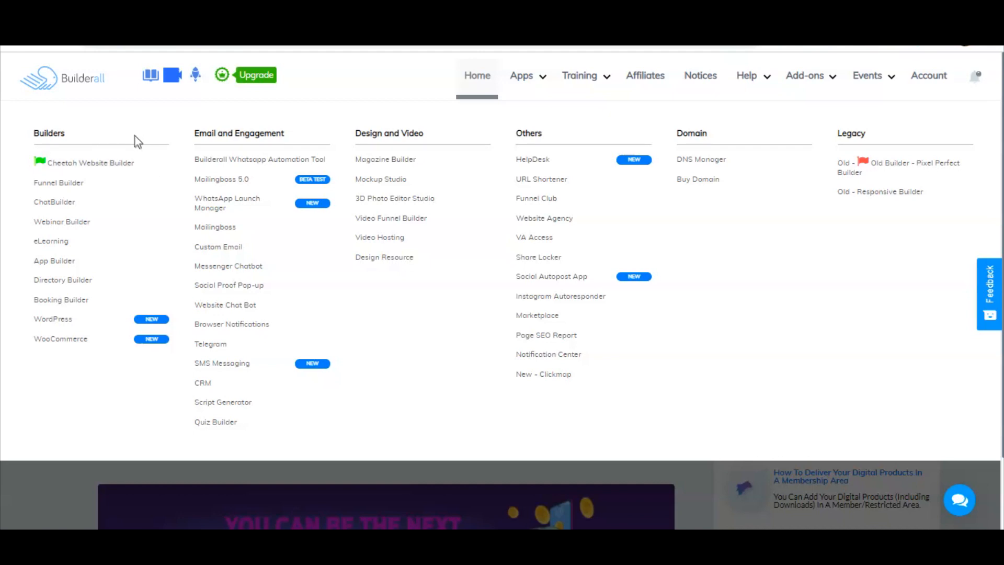
{"action": "mouse_move", "coordinate": [105, 167]}
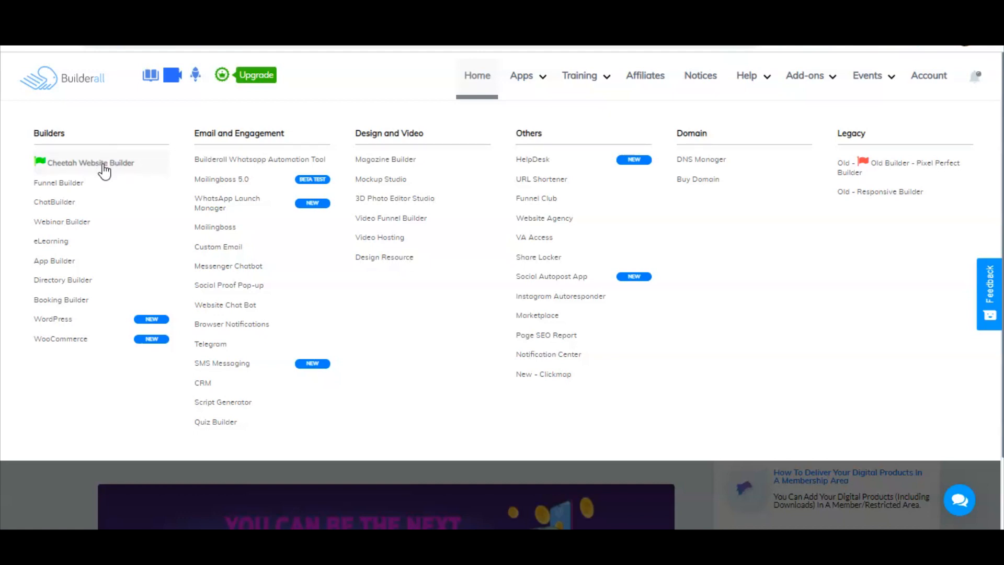
- Launch Cheetah Website Builder and start the Create New Site flow
{"action": "left_click", "coordinate": [90, 162]}
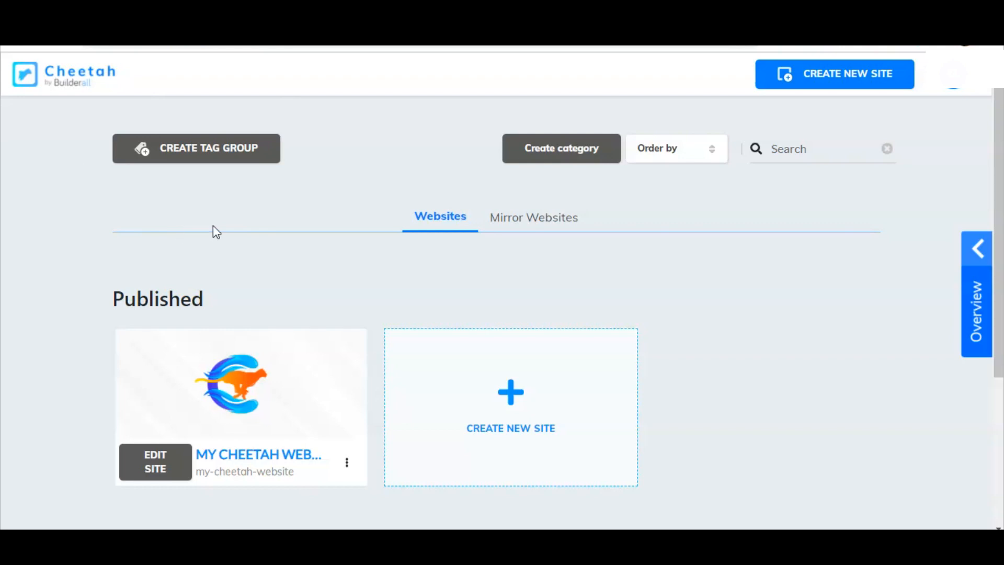
{"action": "mouse_move", "coordinate": [506, 292]}
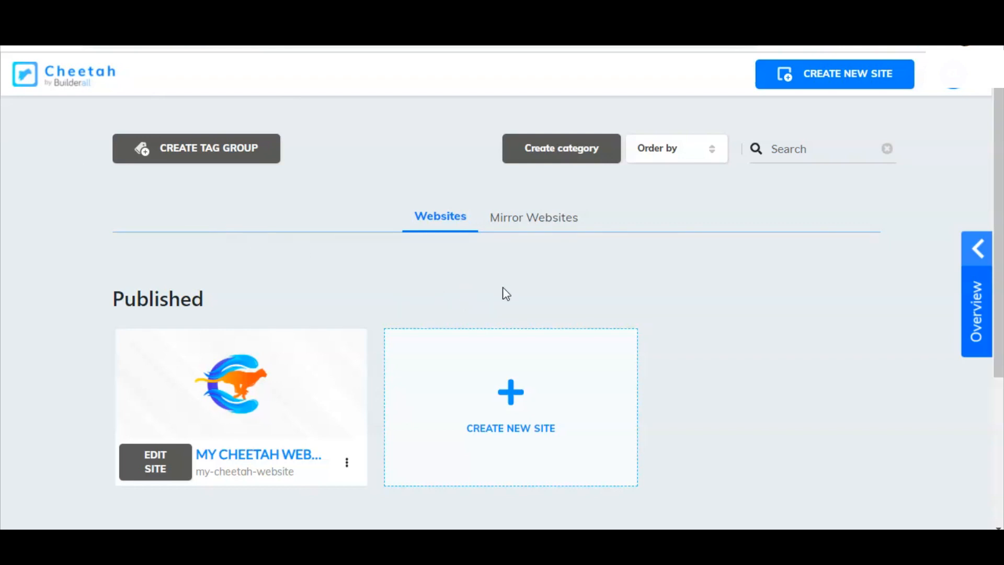
{"action": "mouse_move", "coordinate": [510, 400]}
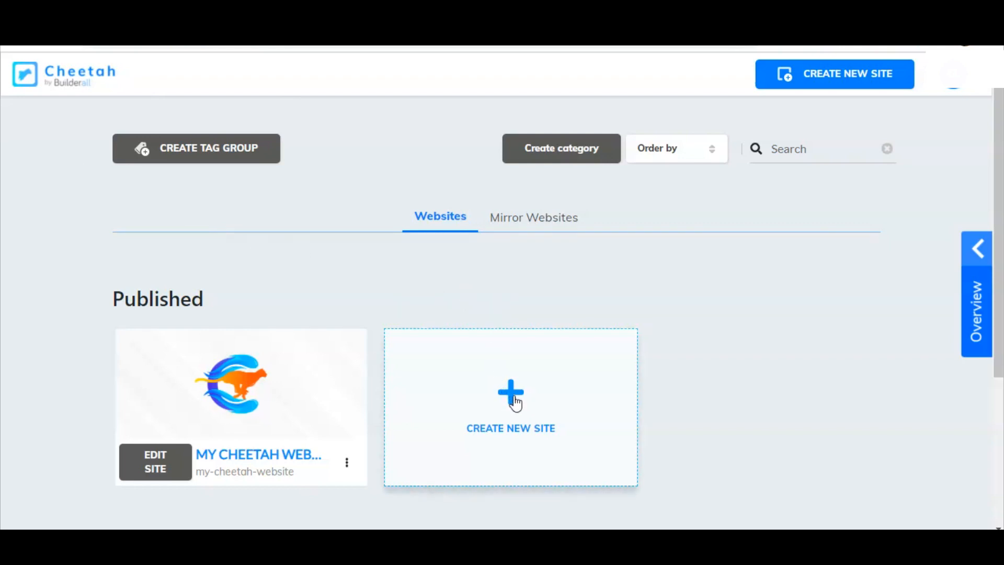
{"action": "left_click", "coordinate": [510, 406]}
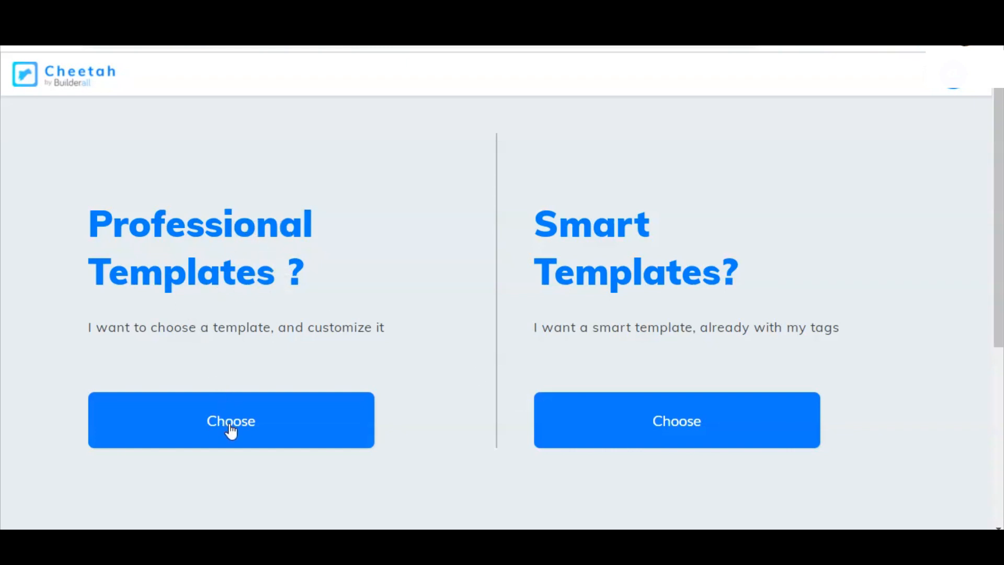
- Choose Professional Templates and scroll through the template gallery
{"action": "left_click", "coordinate": [231, 420]}
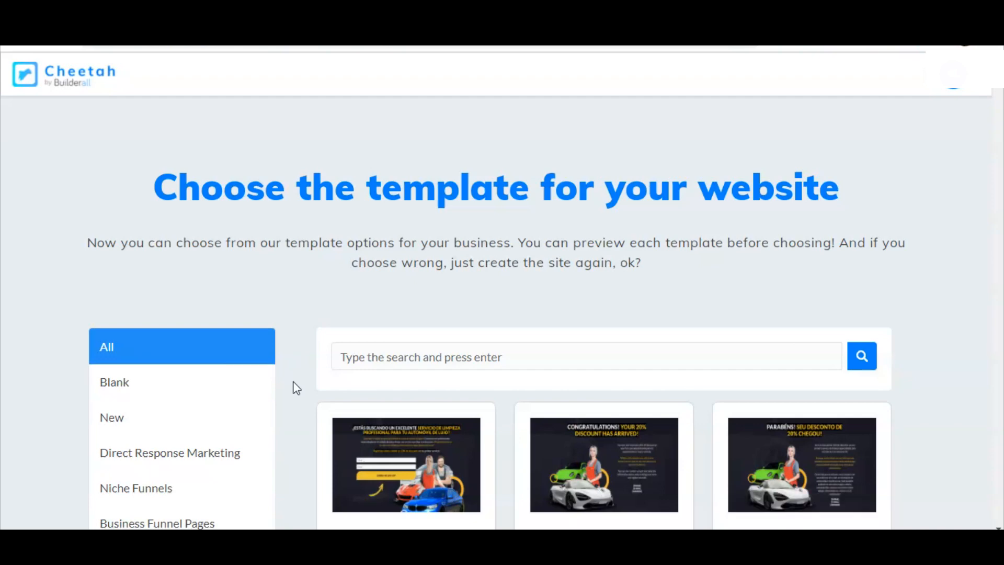
{"action": "scroll", "scroll_direction": "down", "scroll_amount": 3}
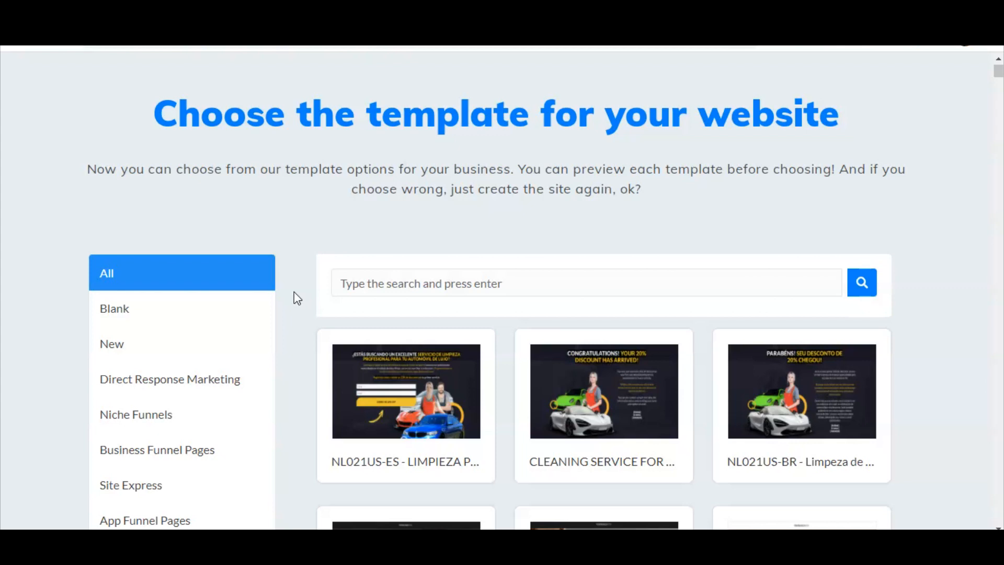
{"action": "mouse_move", "coordinate": [305, 337]}
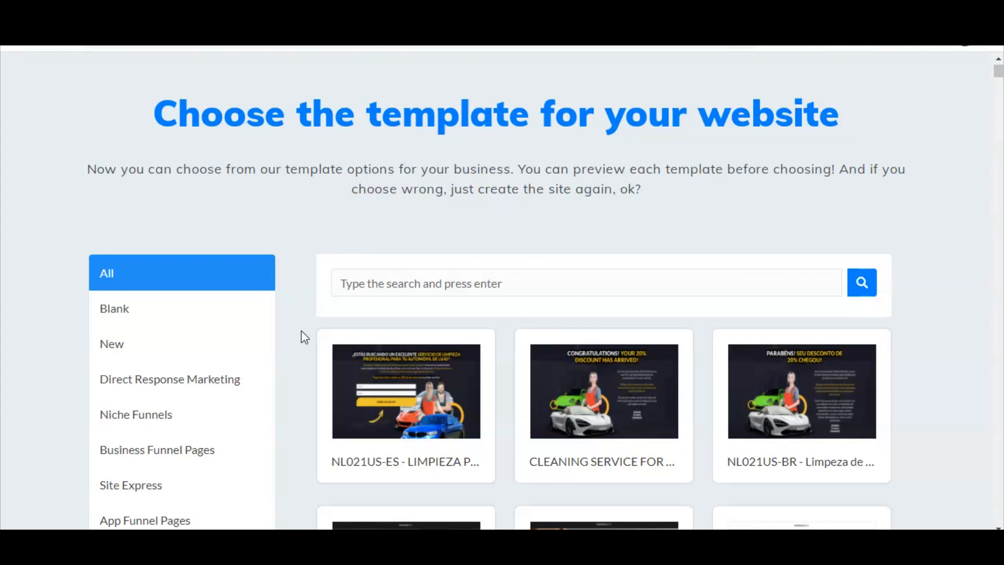
{"action": "mouse_move", "coordinate": [293, 389]}
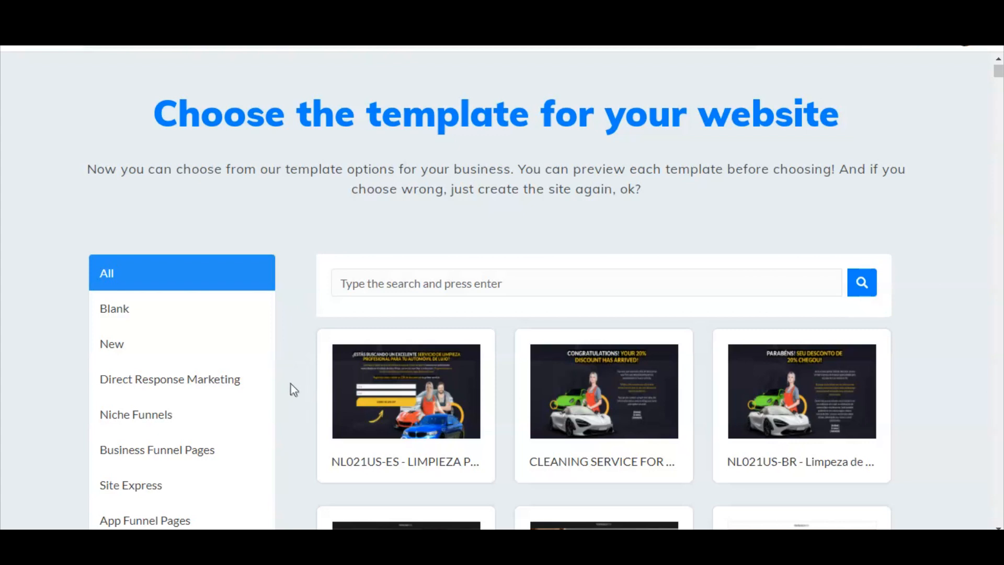
{"action": "mouse_move", "coordinate": [299, 334]}
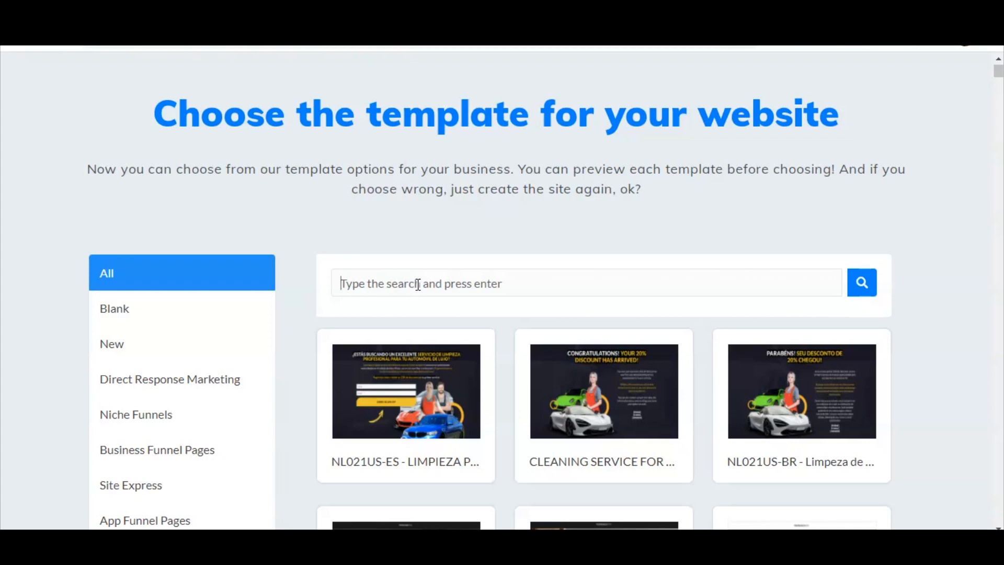
- Search templates for 'dark theme squeeze page', preview it and select it
{"action": "type", "text": "dark theme squeeze page"}
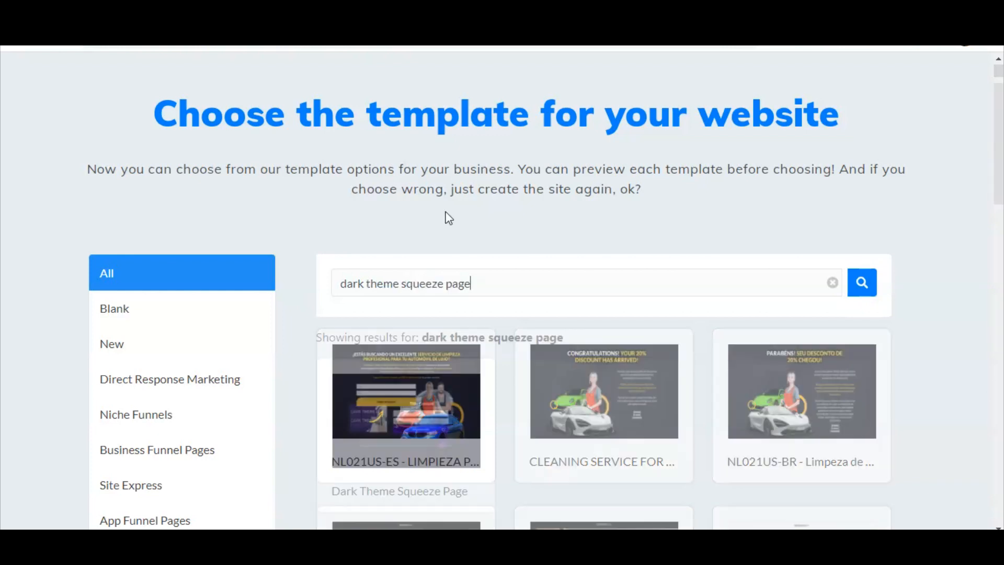
{"action": "left_click", "coordinate": [861, 283]}
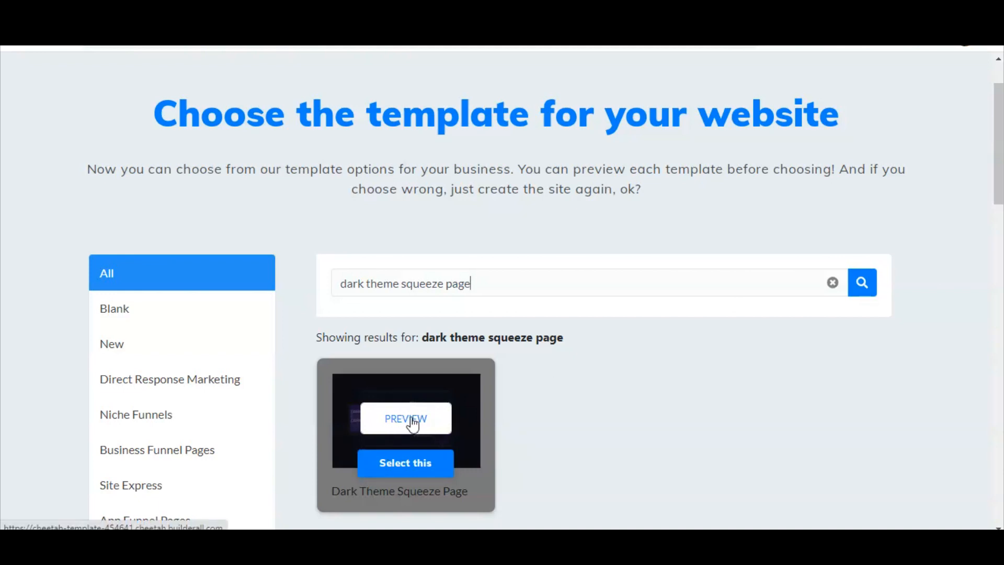
{"action": "left_click", "coordinate": [405, 419]}
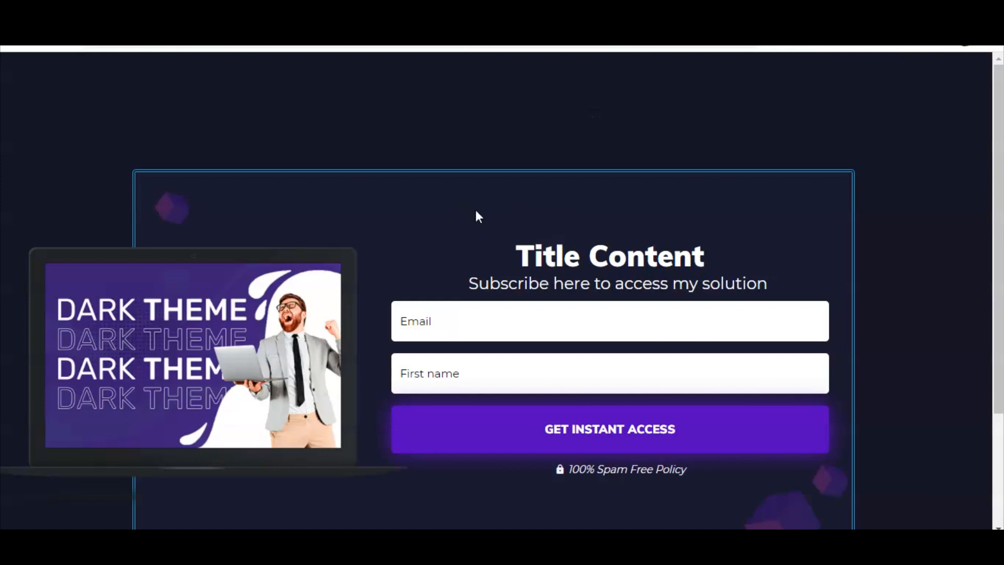
{"action": "mouse_move", "coordinate": [315, 152]}
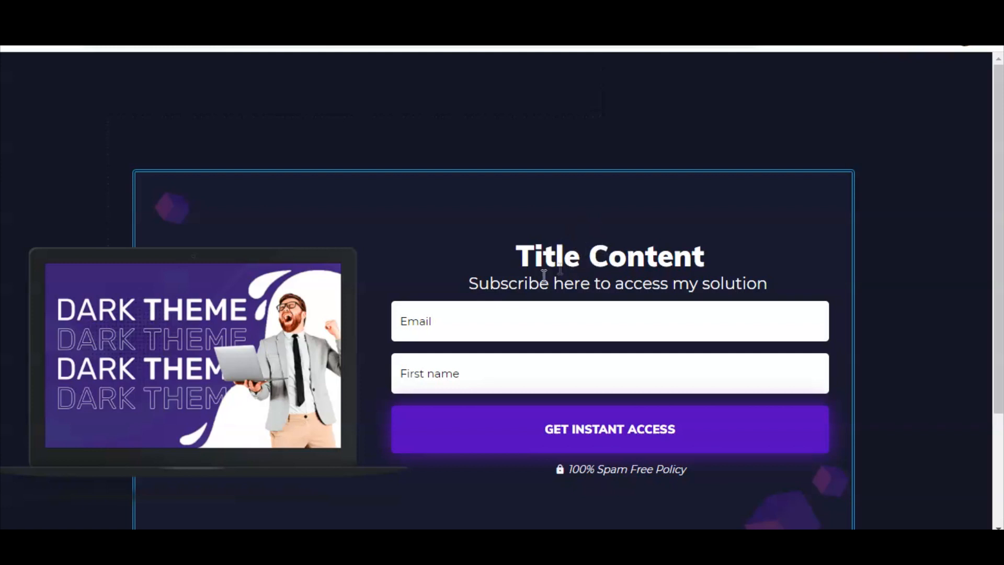
{"action": "mouse_move", "coordinate": [267, 329]}
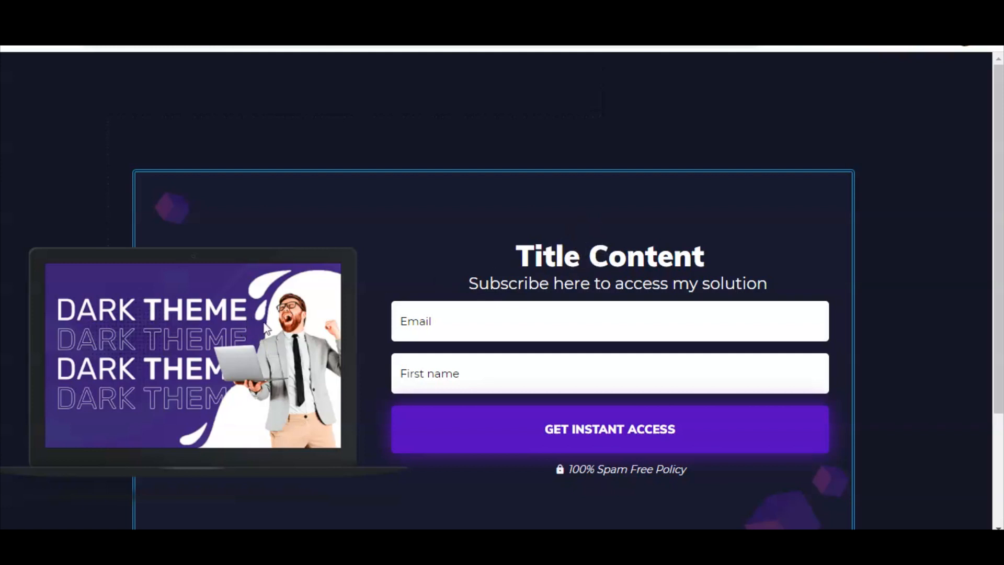
{"action": "mouse_move", "coordinate": [465, 450]}
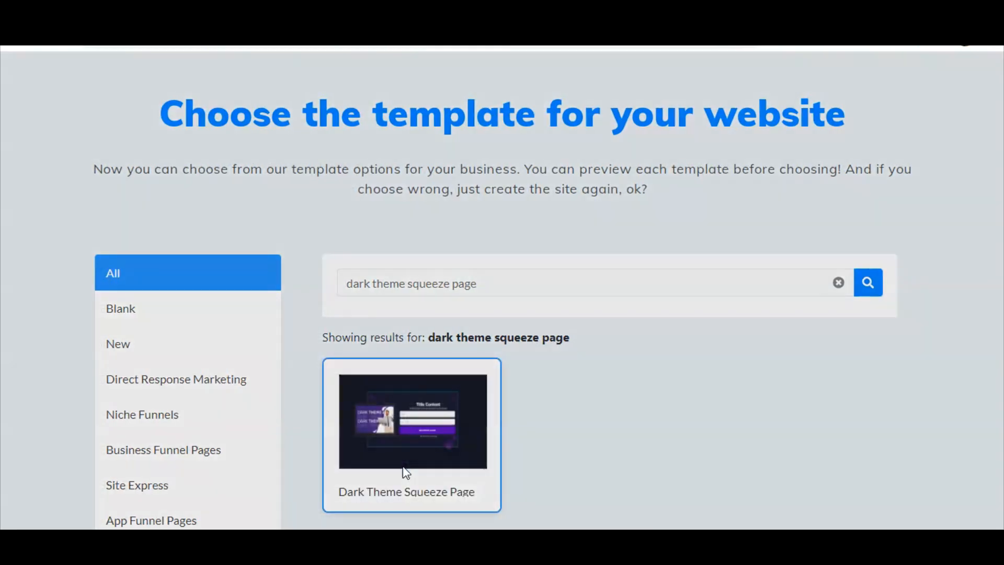
{"action": "left_click", "coordinate": [411, 420]}
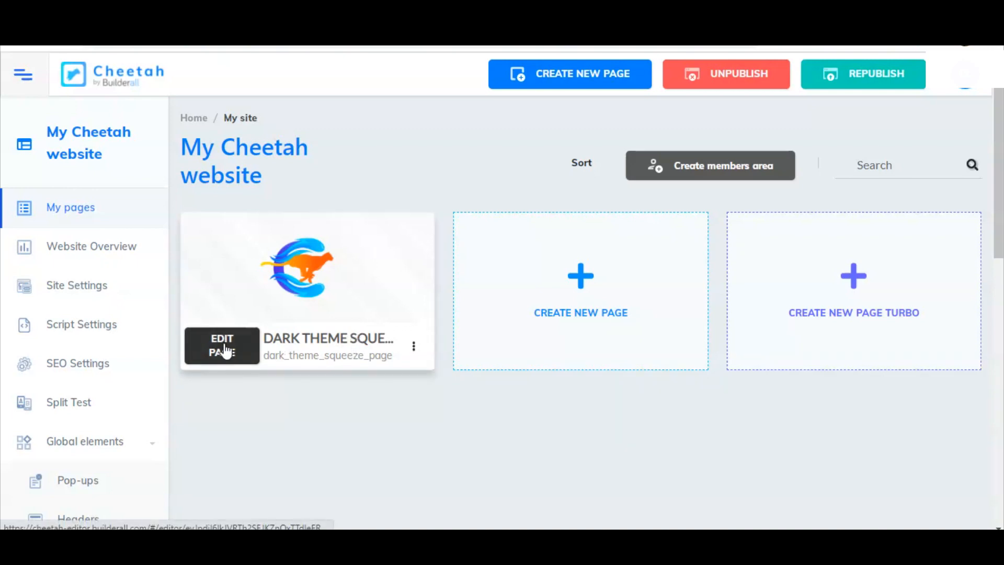
- Open the Dark Theme Squeeze Page in the editor and scroll to the title and form
{"action": "left_click", "coordinate": [222, 344]}
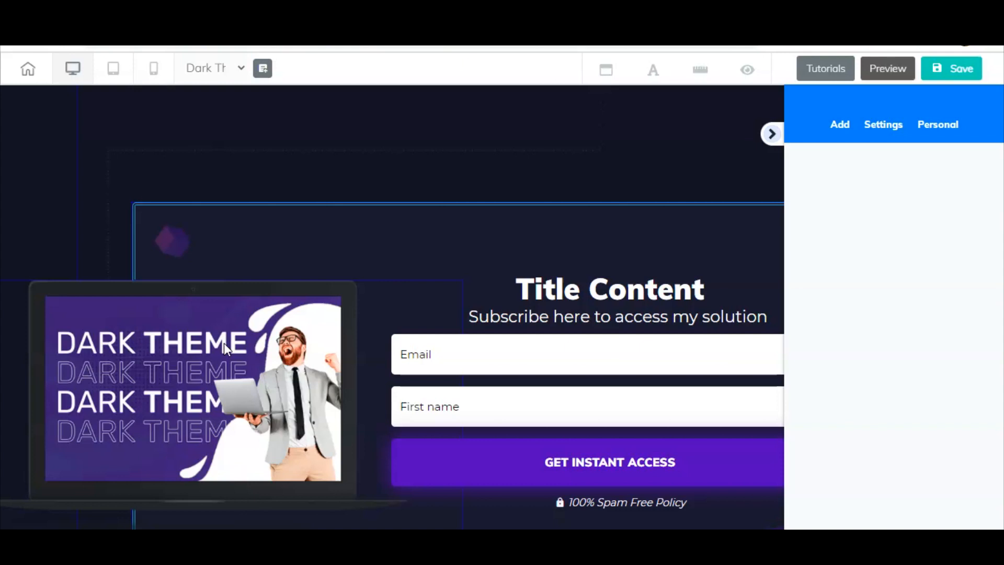
{"action": "mouse_move", "coordinate": [557, 244]}
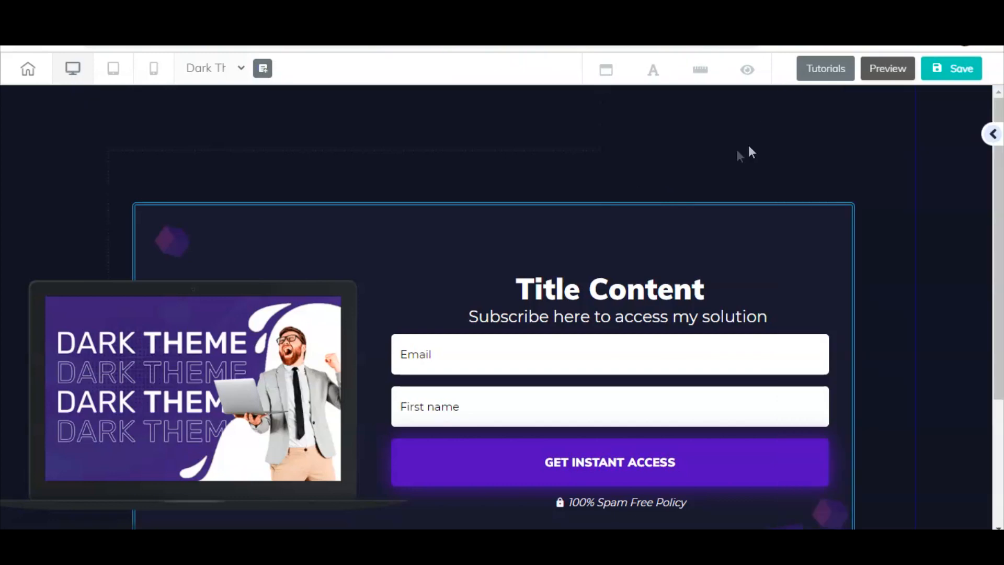
{"action": "scroll", "scroll_direction": "down", "scroll_amount": 3}
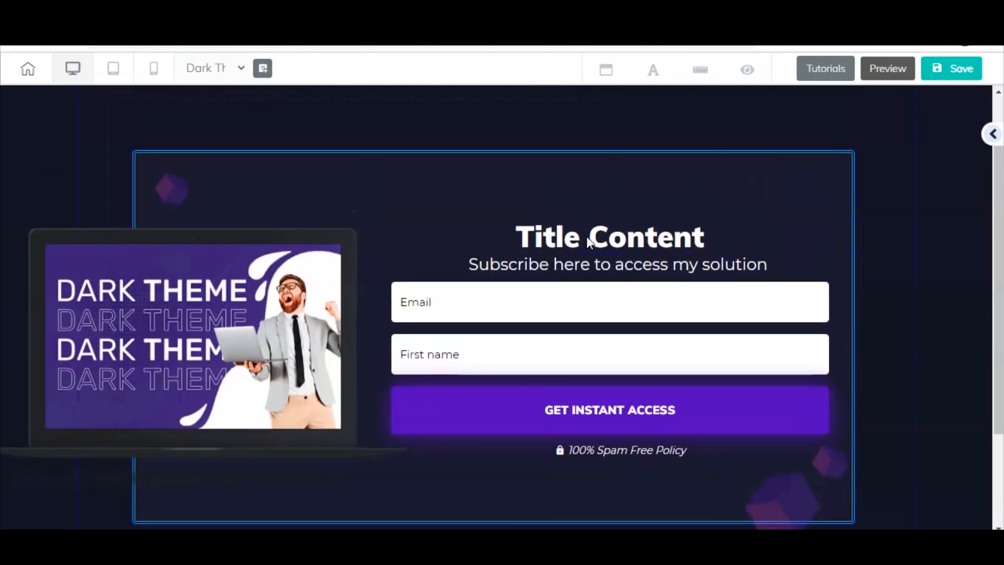
{"action": "left_click", "coordinate": [608, 237]}
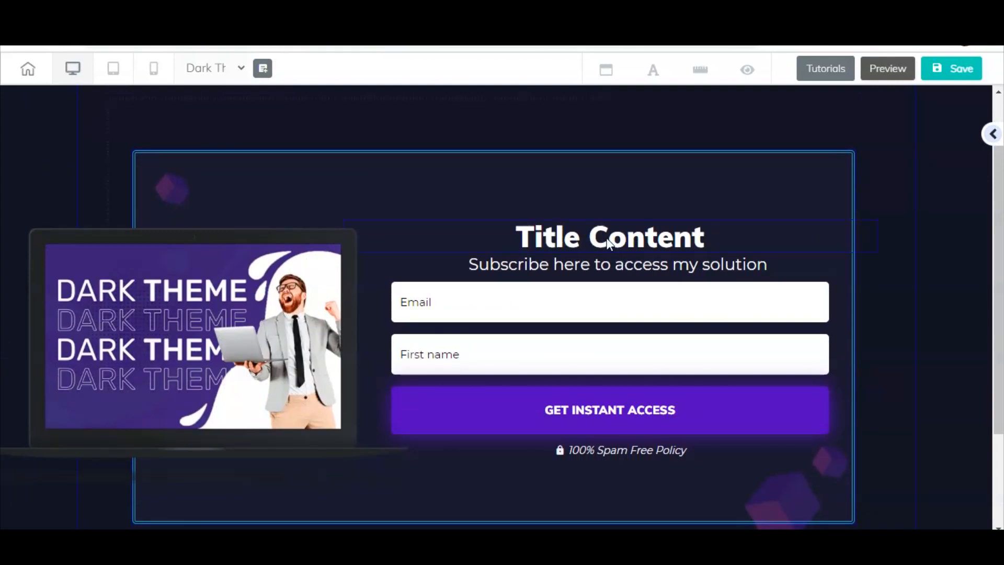
- Replace the Title Content heading with 'The #1 Meal Plan For Weight Loss'
{"action": "left_click", "coordinate": [609, 236]}
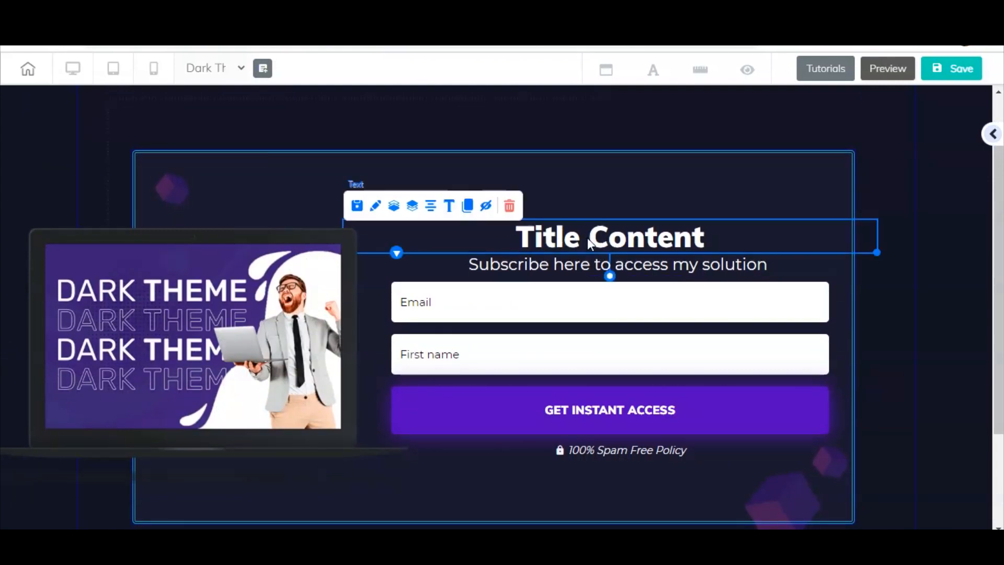
{"action": "mouse_move", "coordinate": [704, 242]}
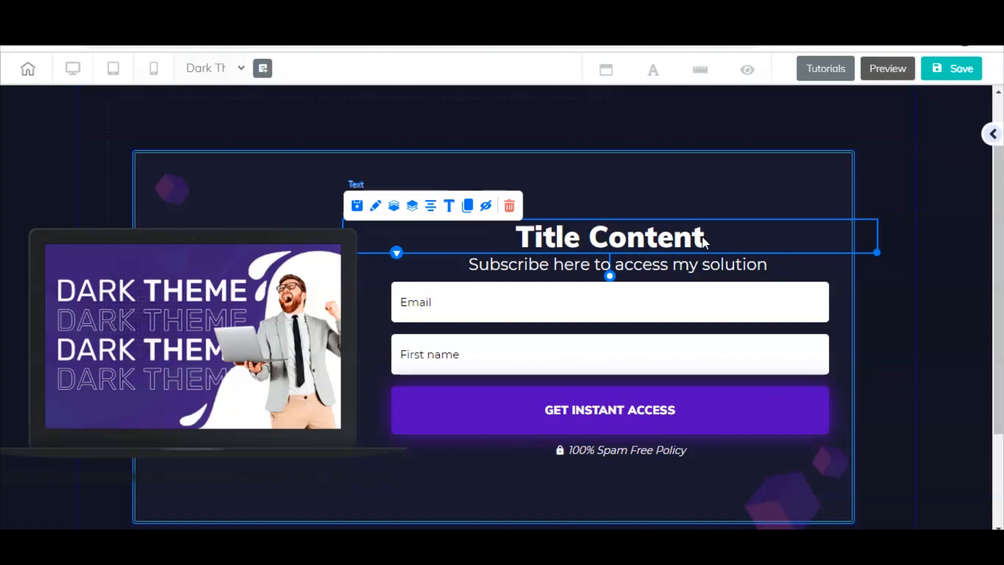
{"action": "double_click", "coordinate": [609, 237]}
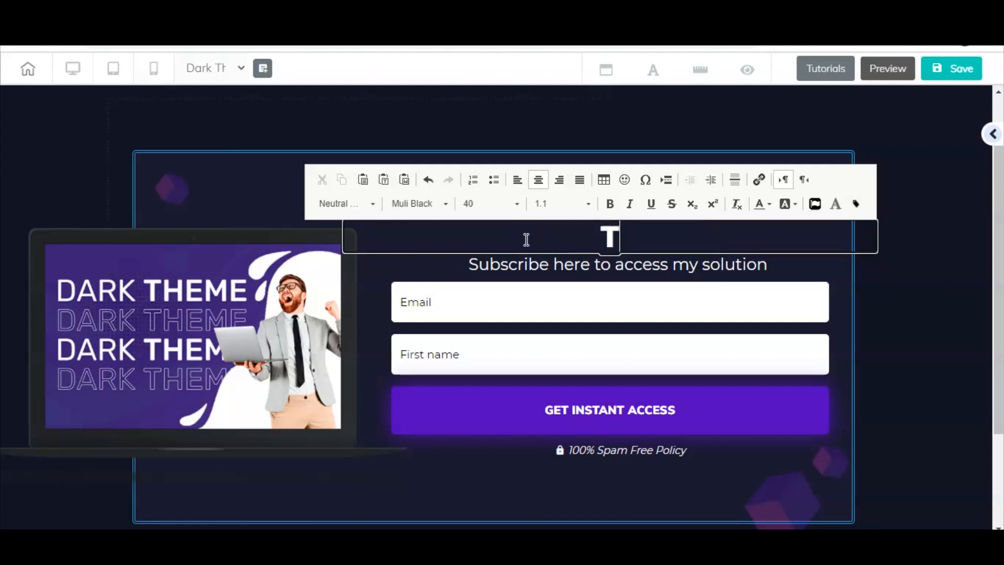
{"action": "type", "text": "The #1 Meal Plan For Weight Loss"}
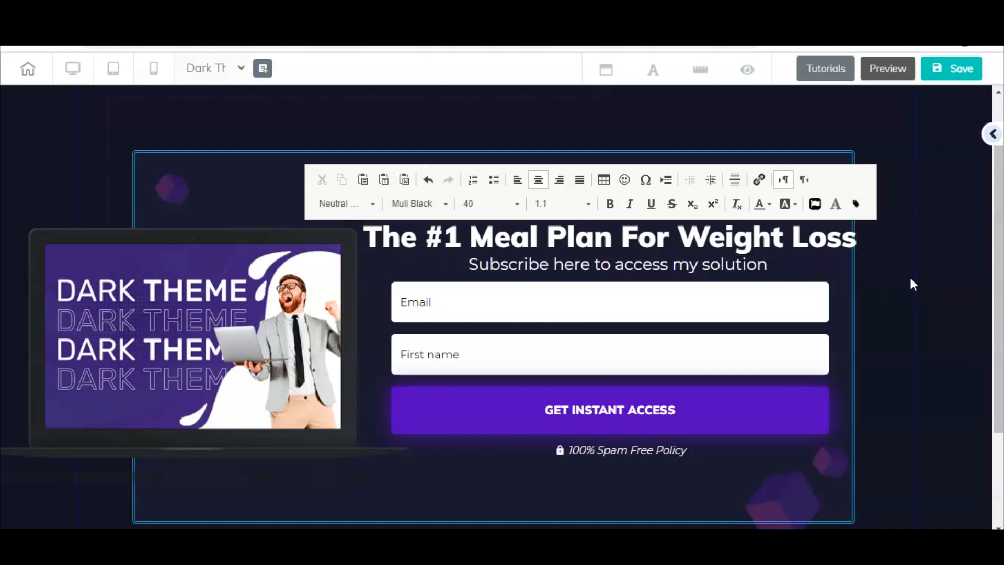
{"action": "left_click", "coordinate": [557, 217]}
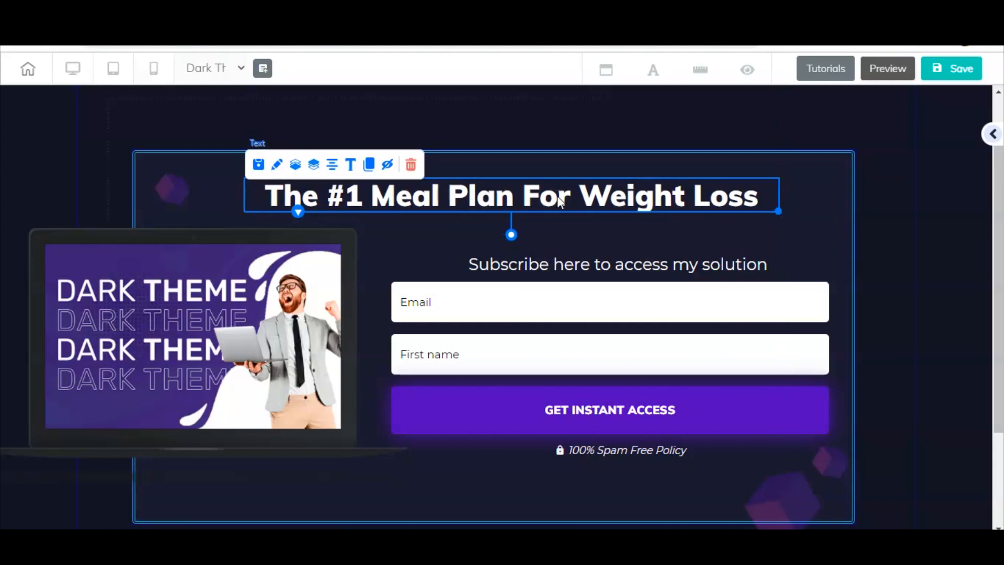
{"action": "mouse_move", "coordinate": [607, 198]}
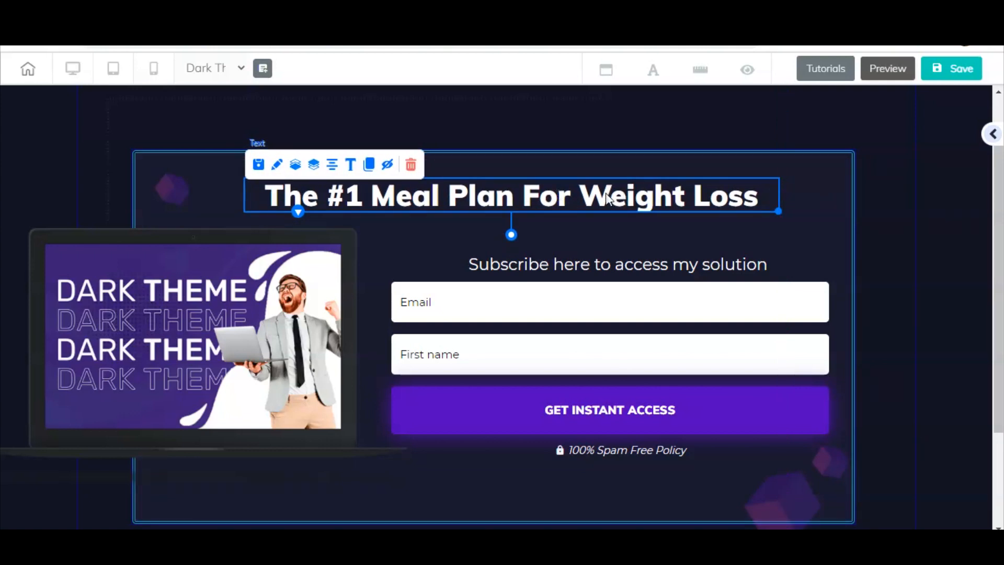
- Set the whole heading to font size 50
{"action": "double_click", "coordinate": [509, 195]}
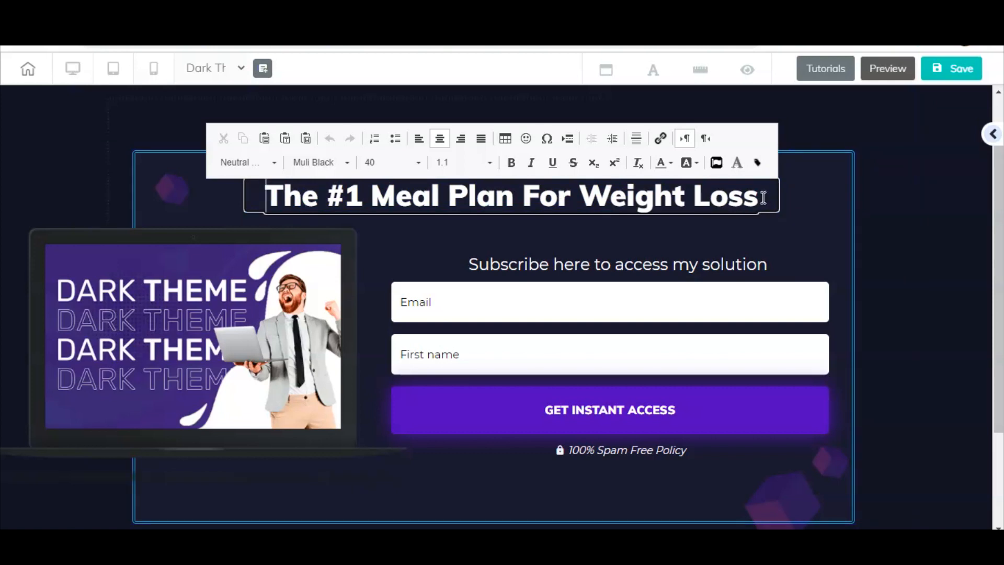
{"action": "triple_click", "coordinate": [508, 196]}
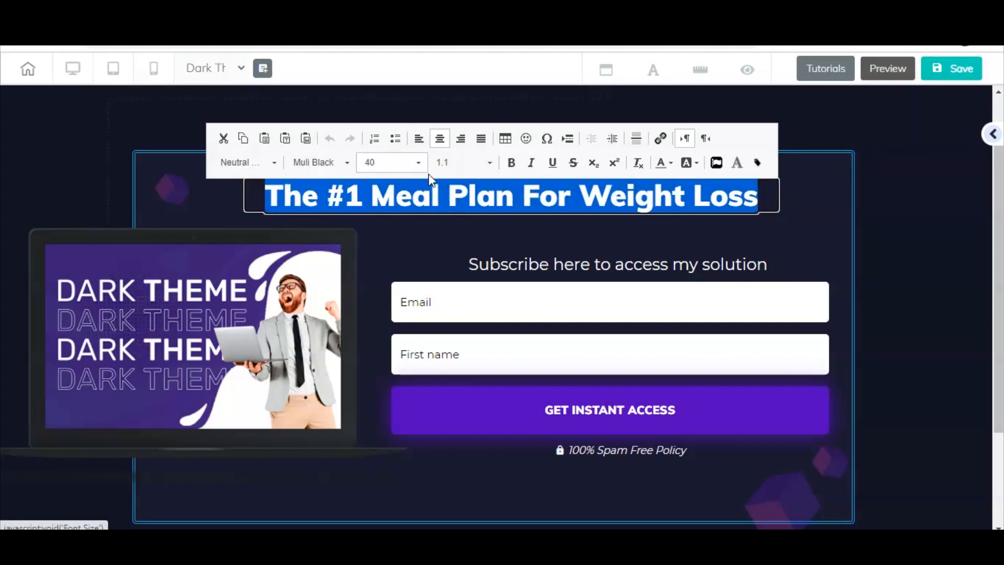
{"action": "left_click", "coordinate": [417, 162]}
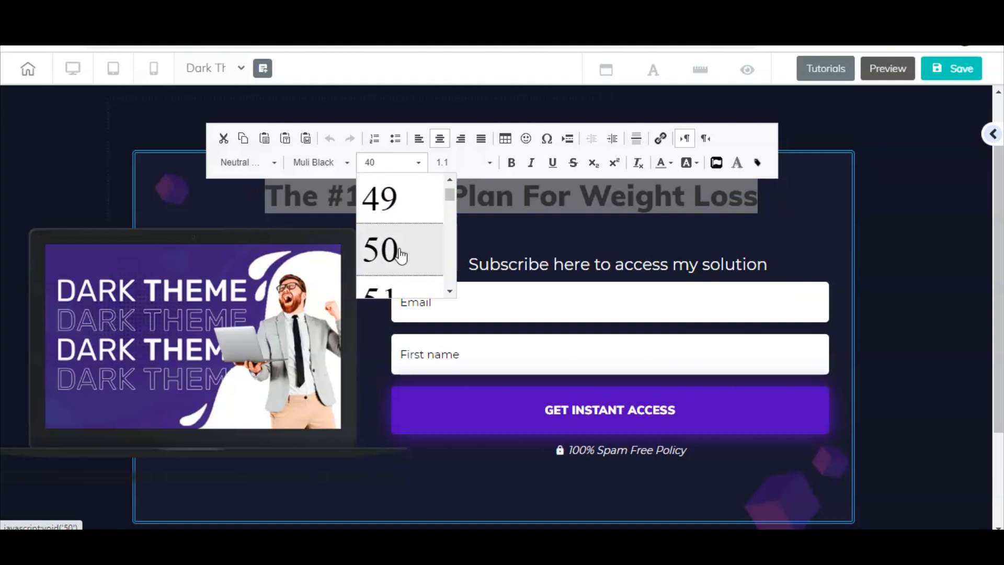
{"action": "left_click", "coordinate": [381, 249]}
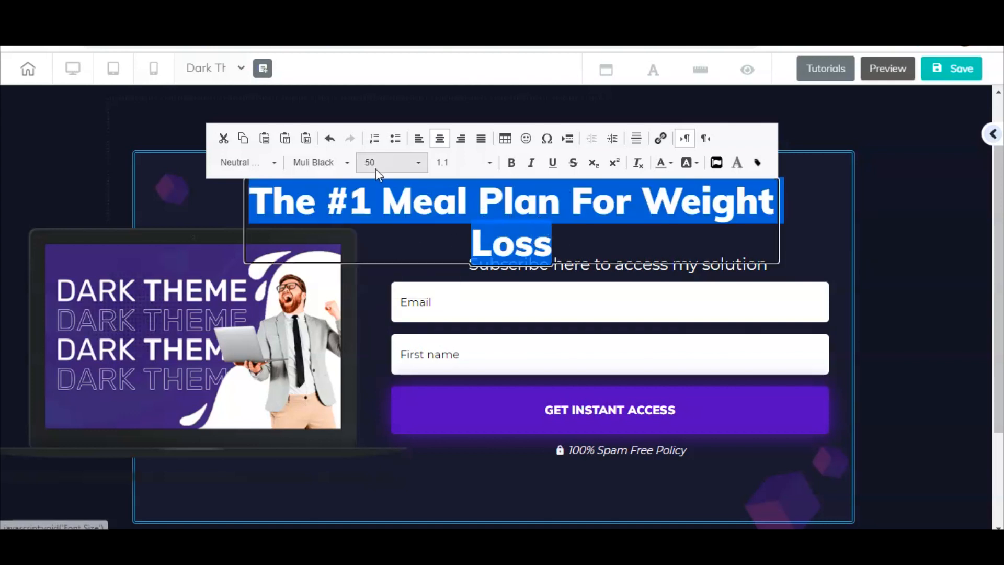
{"action": "left_click", "coordinate": [391, 162]}
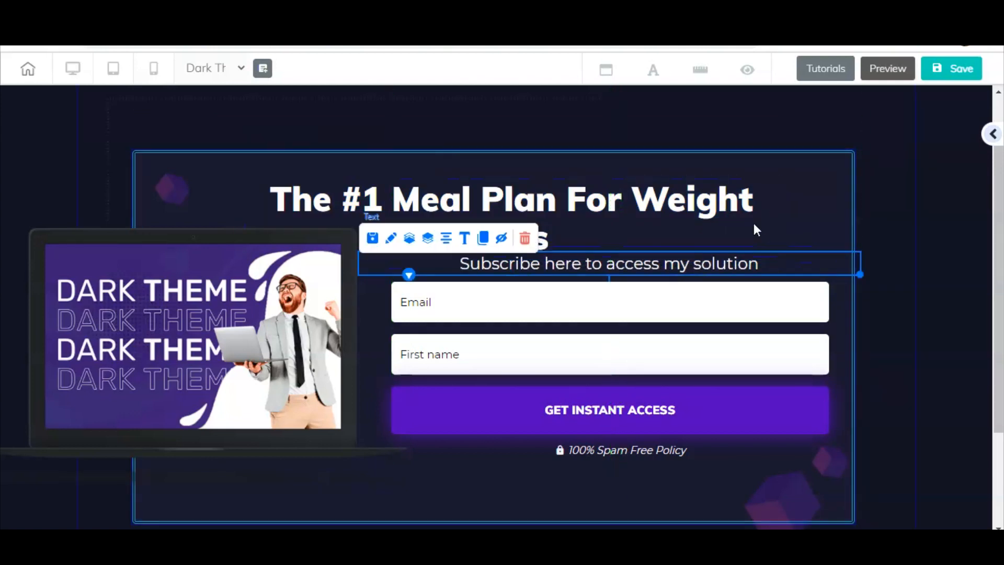
{"action": "mouse_move", "coordinate": [743, 226]}
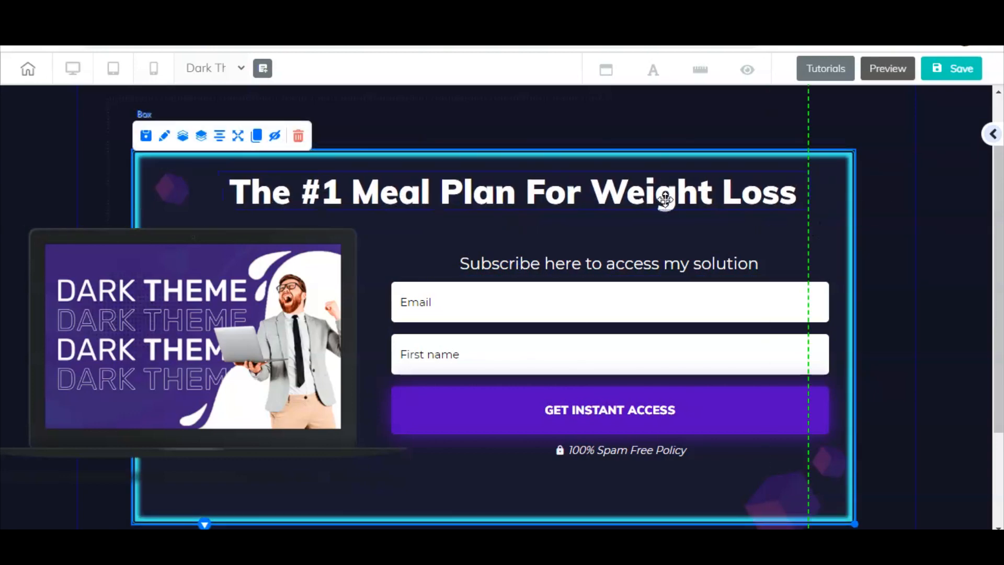
- Select the laptop mockup image and drag it to the left of the form
{"action": "left_click", "coordinate": [512, 190]}
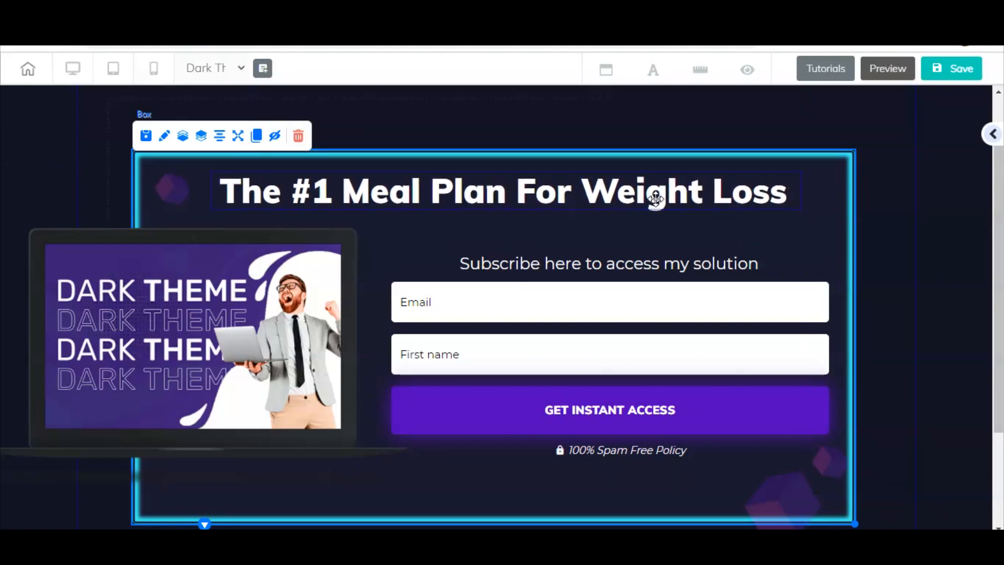
{"action": "left_click", "coordinate": [653, 190]}
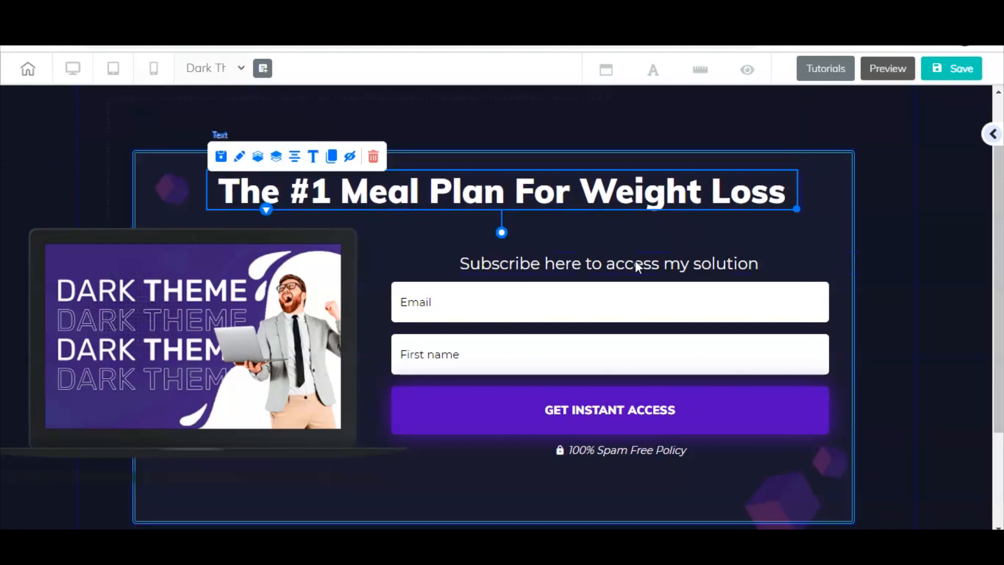
{"action": "left_click", "coordinate": [608, 263]}
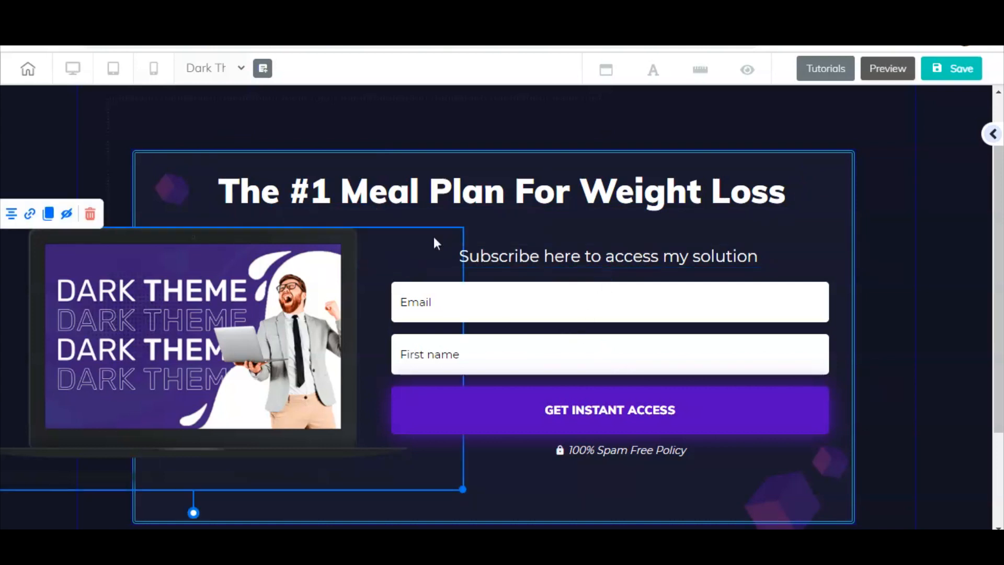
{"action": "mouse_move", "coordinate": [461, 491]}
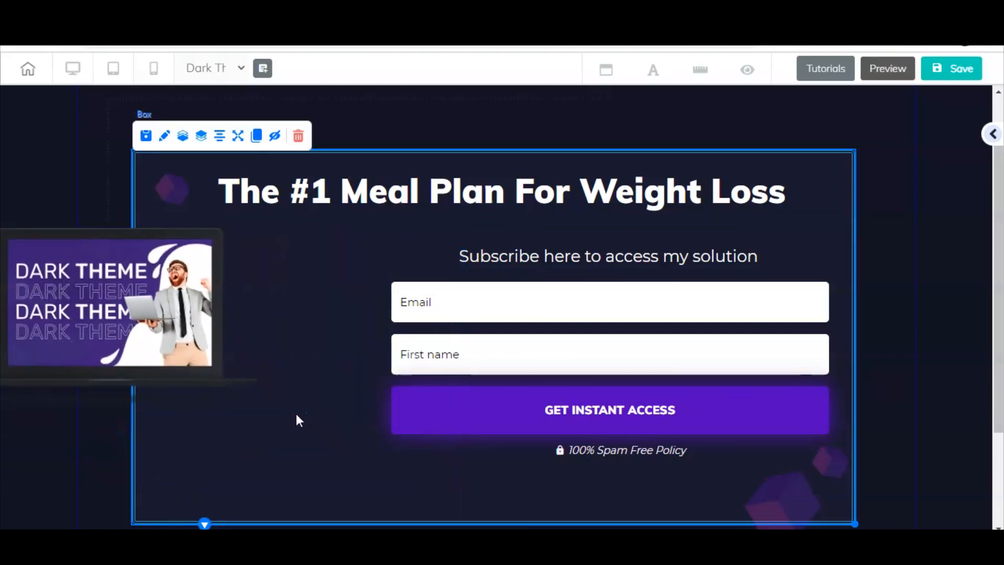
{"action": "left_click_drag", "start_coordinate": [109, 301], "coordinate": [173, 346]}
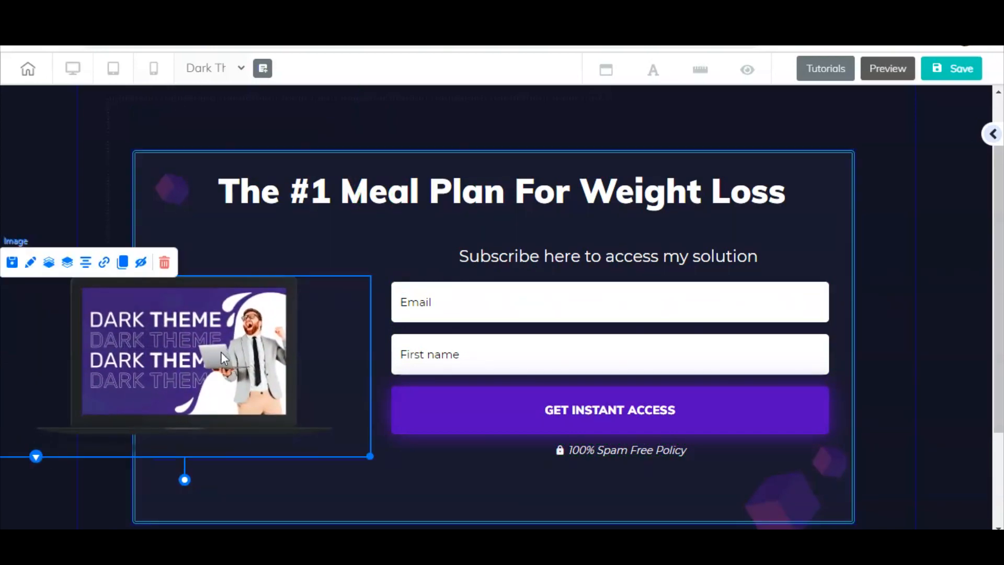
{"action": "mouse_move", "coordinate": [188, 342]}
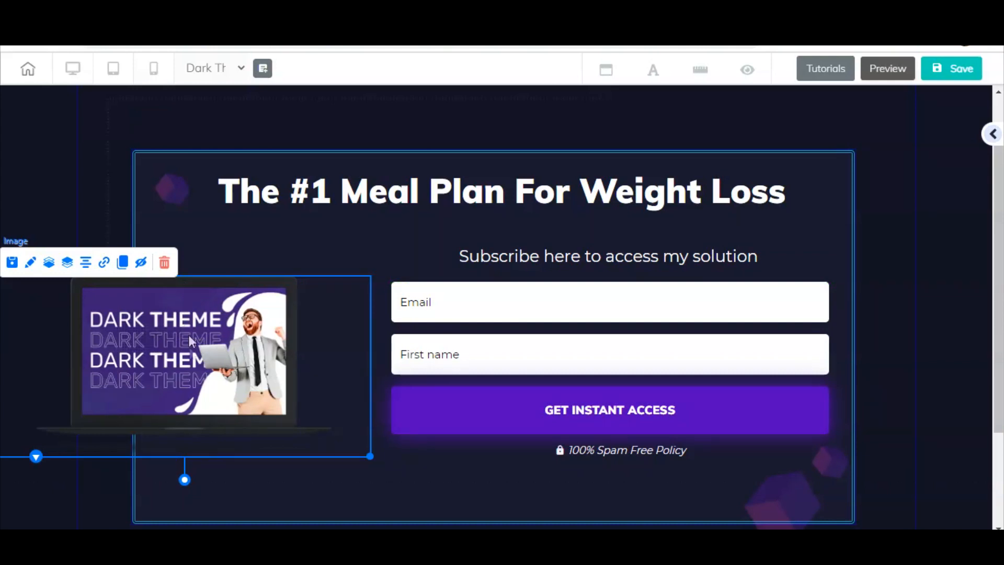
{"action": "mouse_move", "coordinate": [172, 351]}
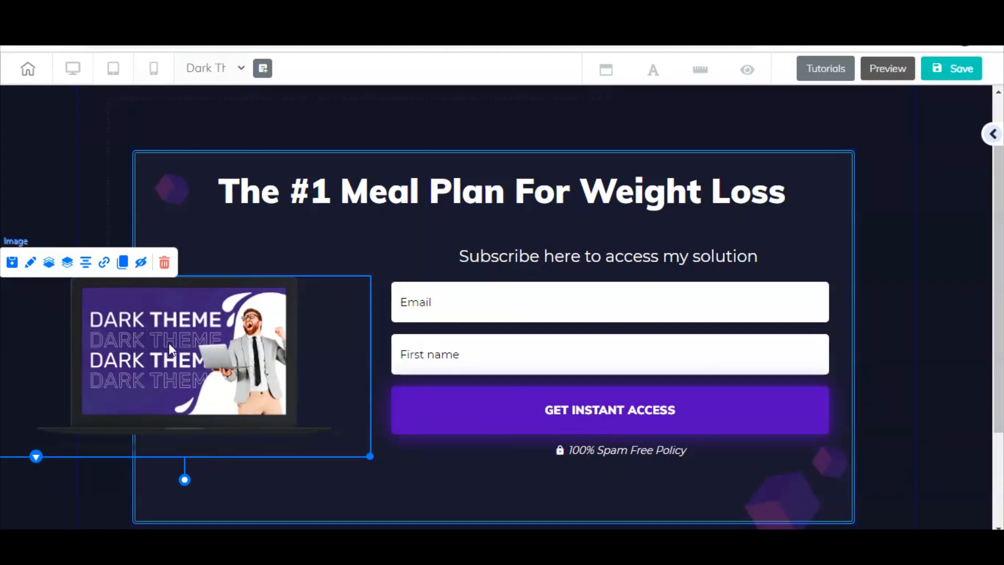
{"action": "mouse_move", "coordinate": [30, 262]}
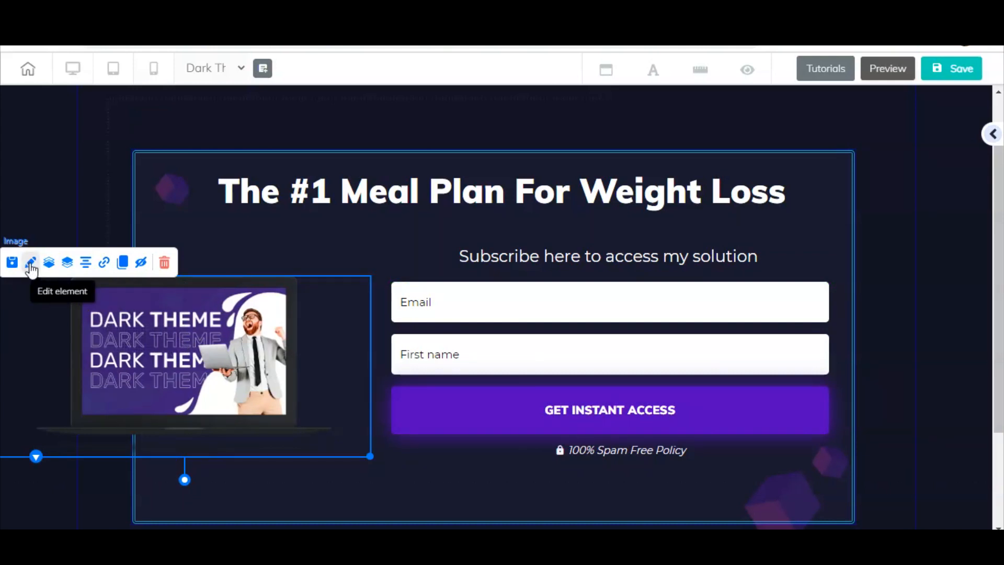
- Replace the laptop mockup picture with the weight-loss plate photo
{"action": "left_click", "coordinate": [29, 262]}
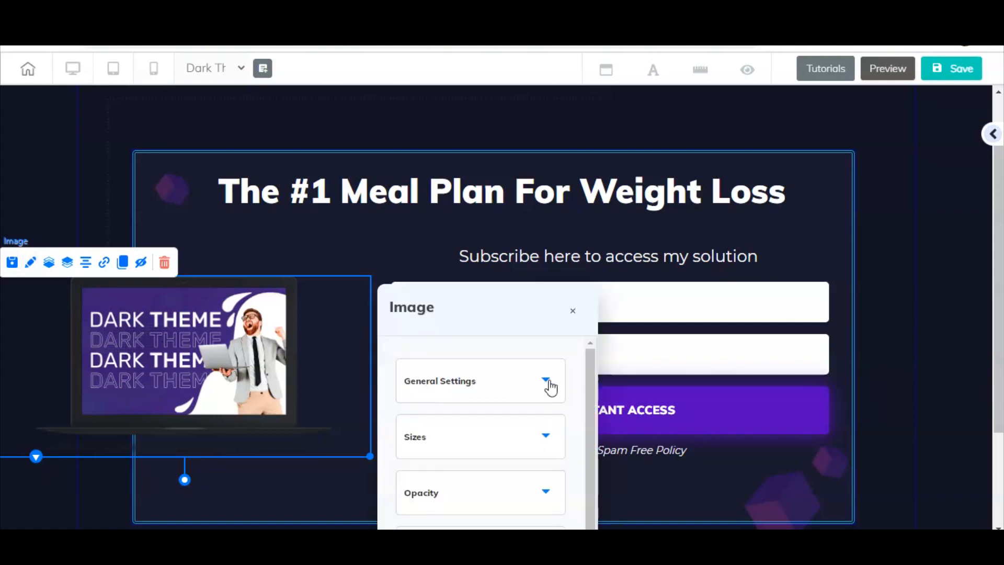
{"action": "left_click", "coordinate": [544, 380]}
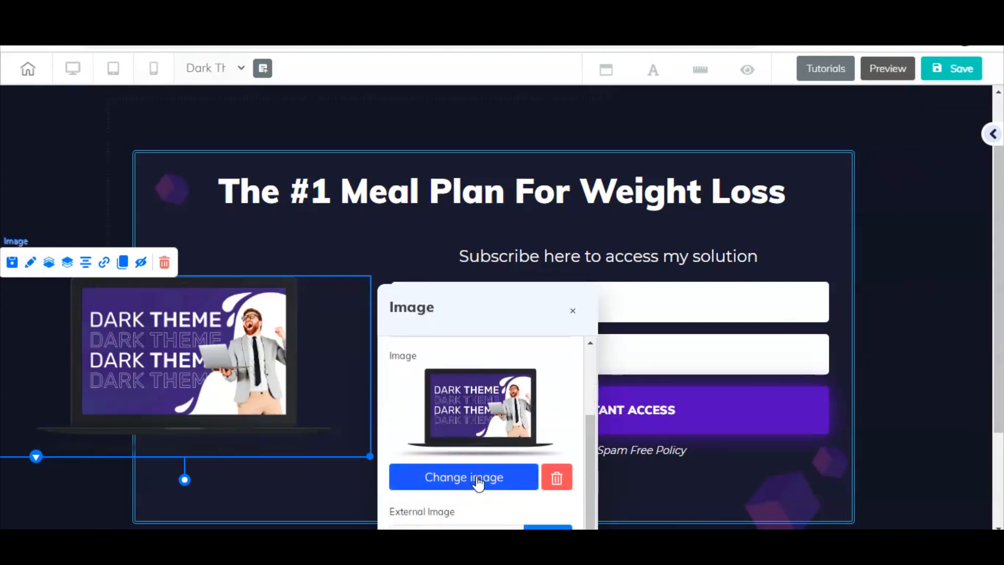
{"action": "left_click", "coordinate": [462, 477]}
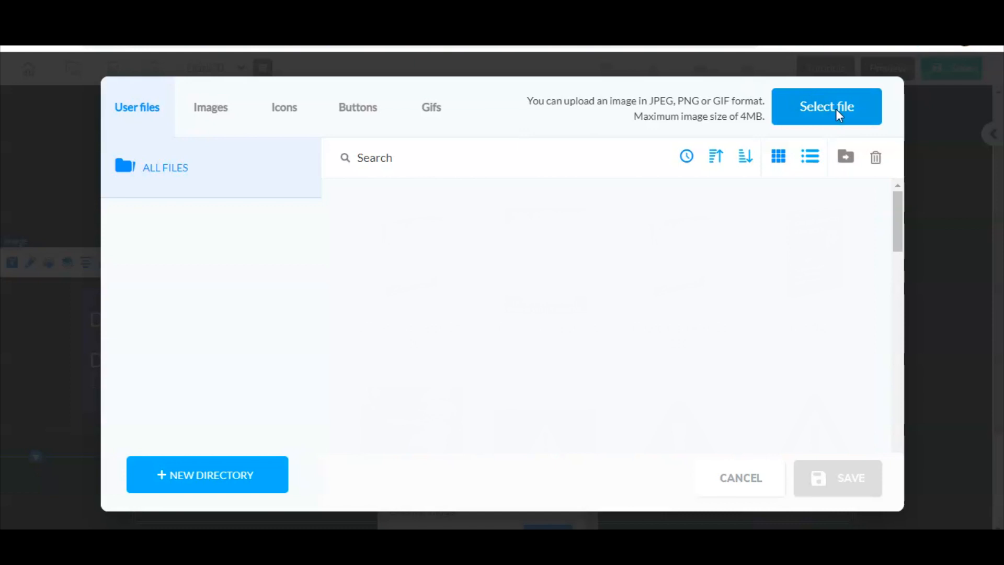
{"action": "mouse_move", "coordinate": [727, 96]}
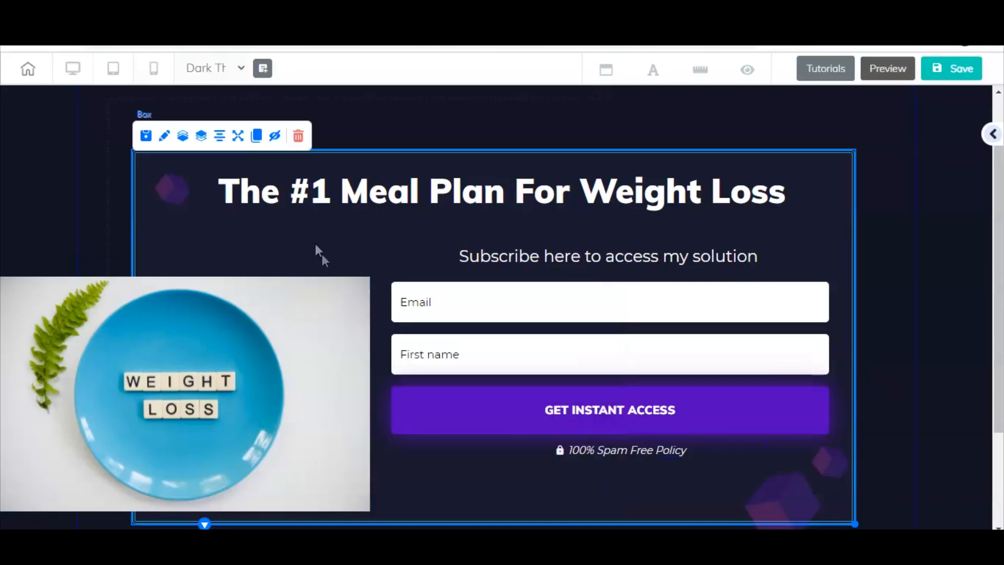
- Resize the plate photo and position it beside the opt-in form
{"action": "left_click", "coordinate": [186, 391]}
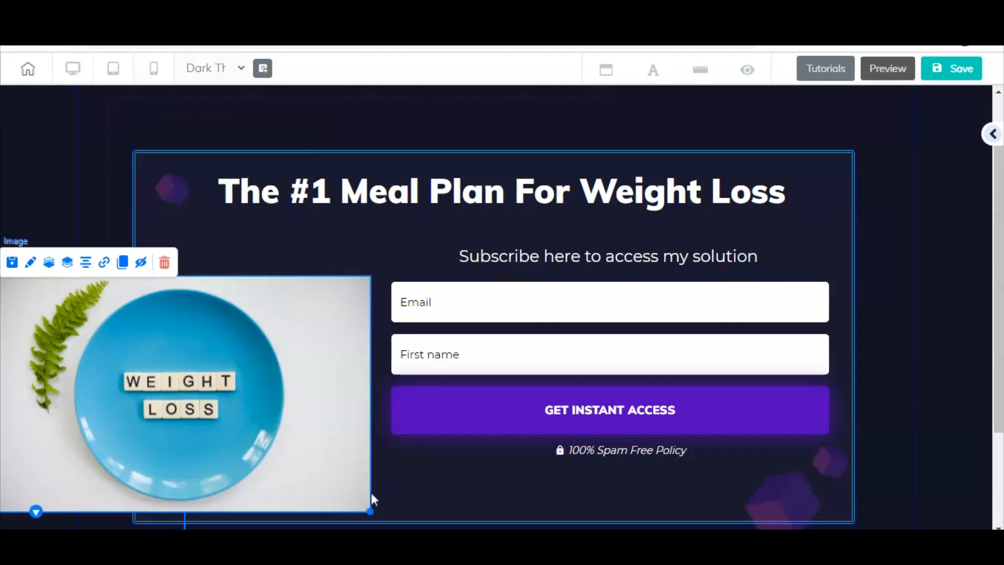
{"action": "left_click_drag", "start_coordinate": [369, 511], "coordinate": [275, 451]}
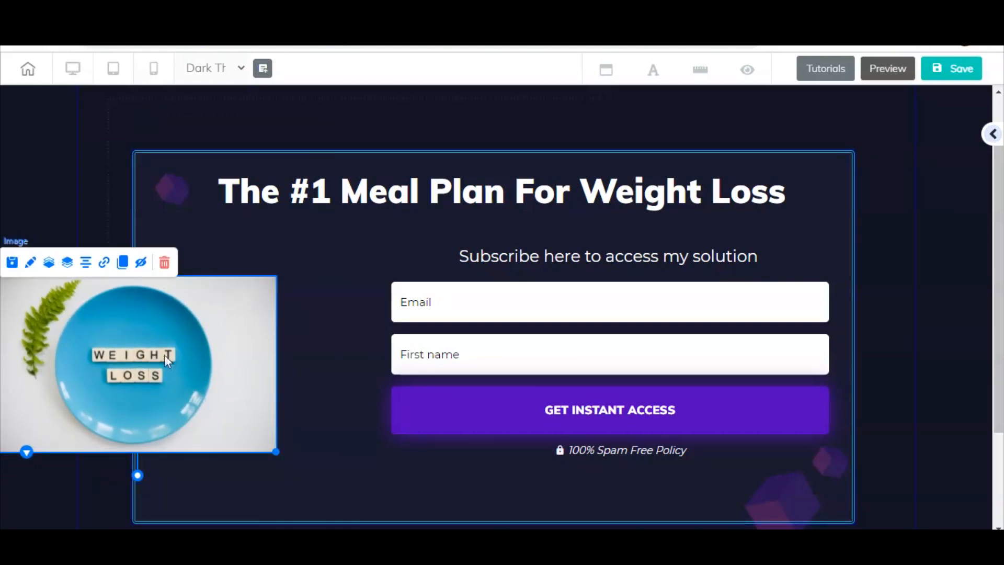
{"action": "left_click_drag", "start_coordinate": [166, 359], "coordinate": [220, 354]}
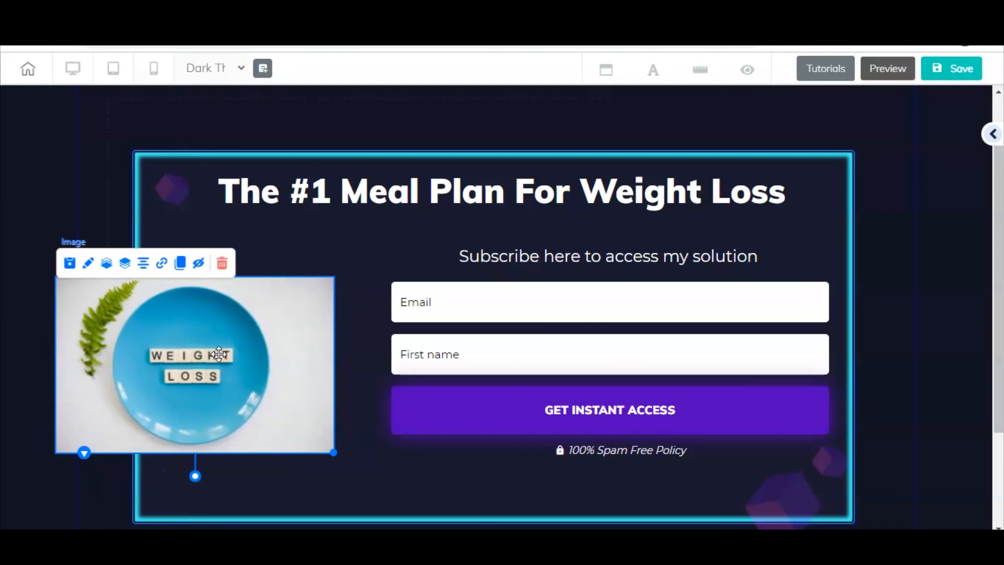
{"action": "left_click_drag", "start_coordinate": [333, 453], "coordinate": [327, 454]}
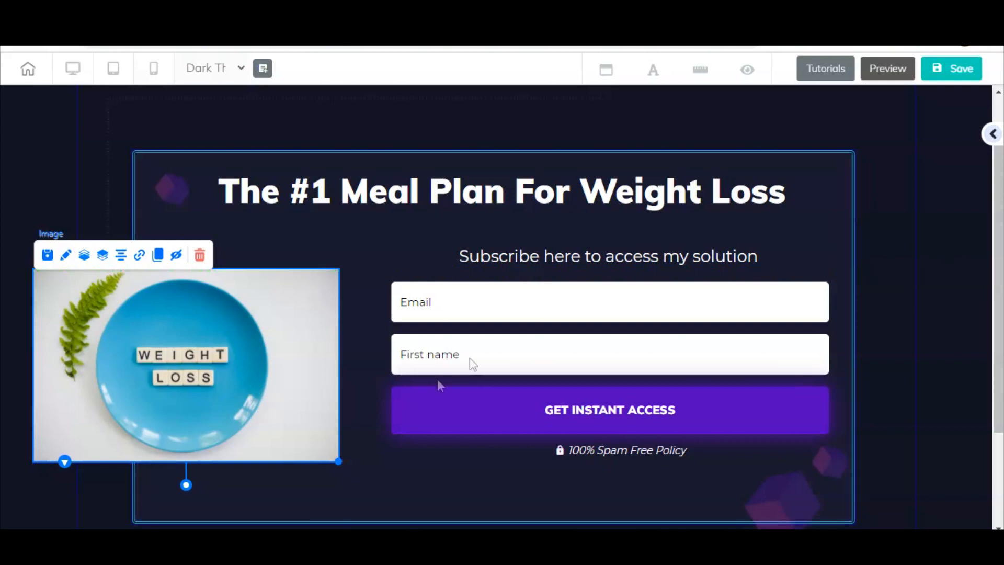
{"action": "mouse_move", "coordinate": [837, 232]}
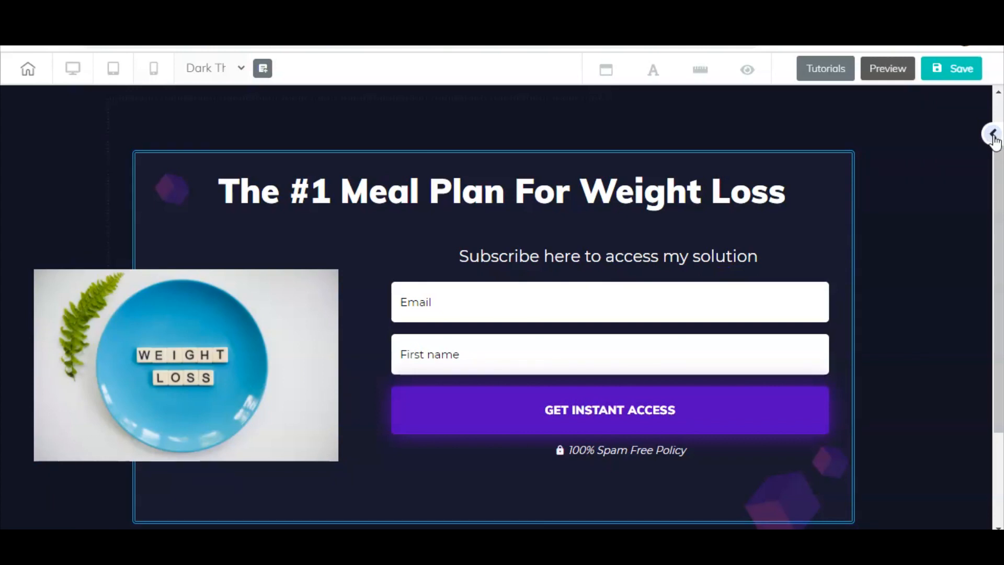
- Set the section background image to the ocean and healthy food photo
{"action": "left_click", "coordinate": [992, 134]}
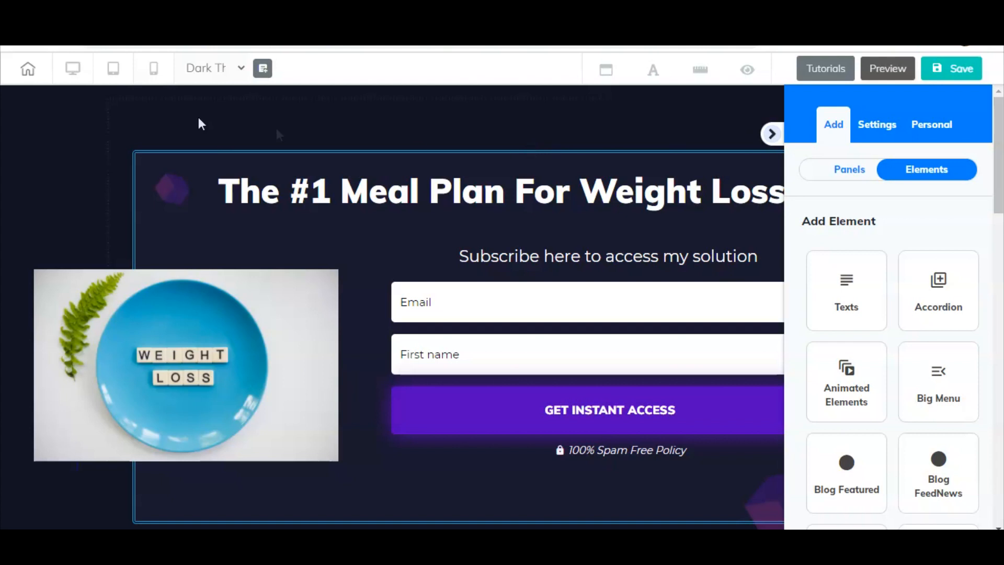
{"action": "left_click", "coordinate": [876, 124]}
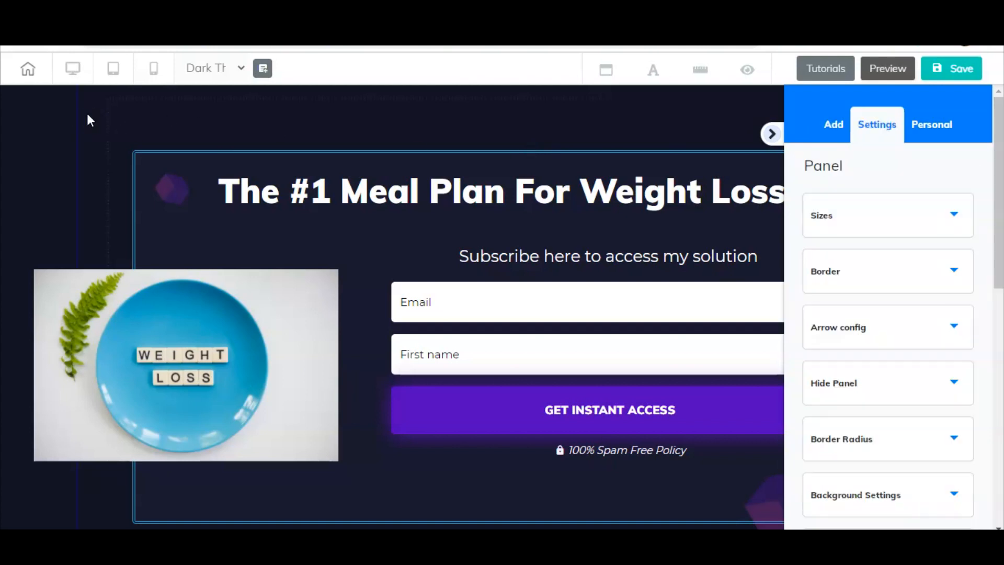
{"action": "mouse_move", "coordinate": [888, 177]}
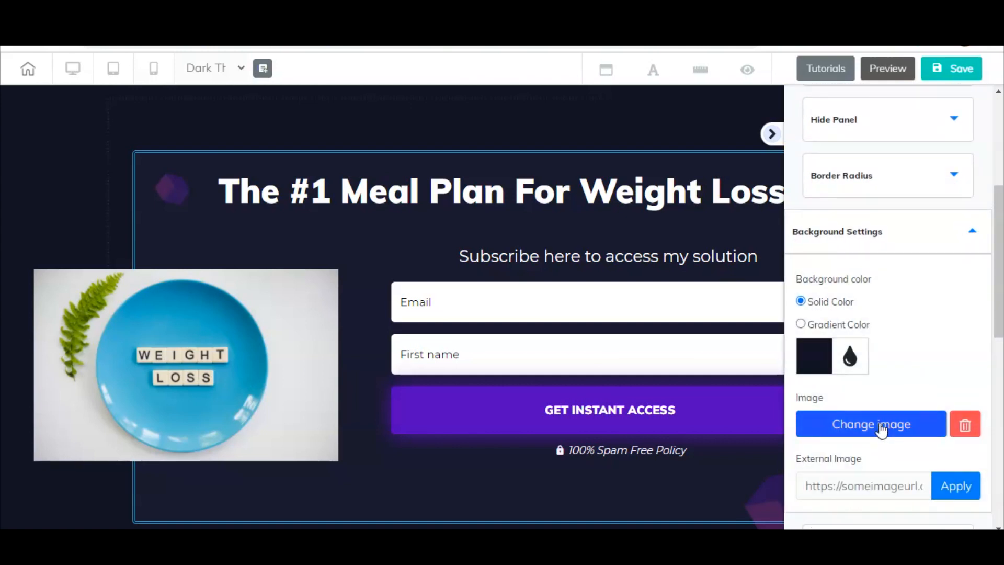
{"action": "left_click", "coordinate": [870, 424]}
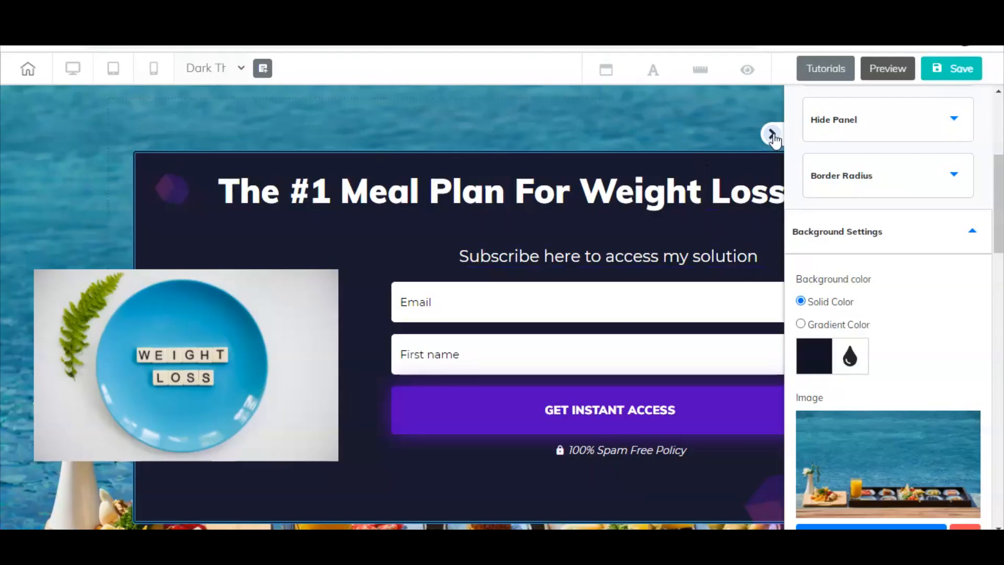
{"action": "left_click", "coordinate": [771, 134]}
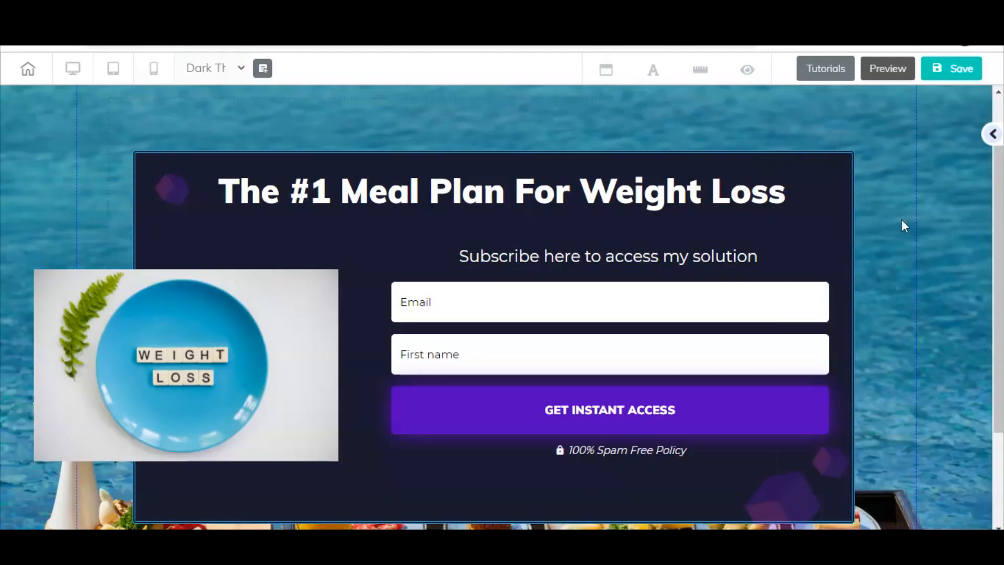
{"action": "scroll", "scroll_direction": "down", "scroll_amount": 3}
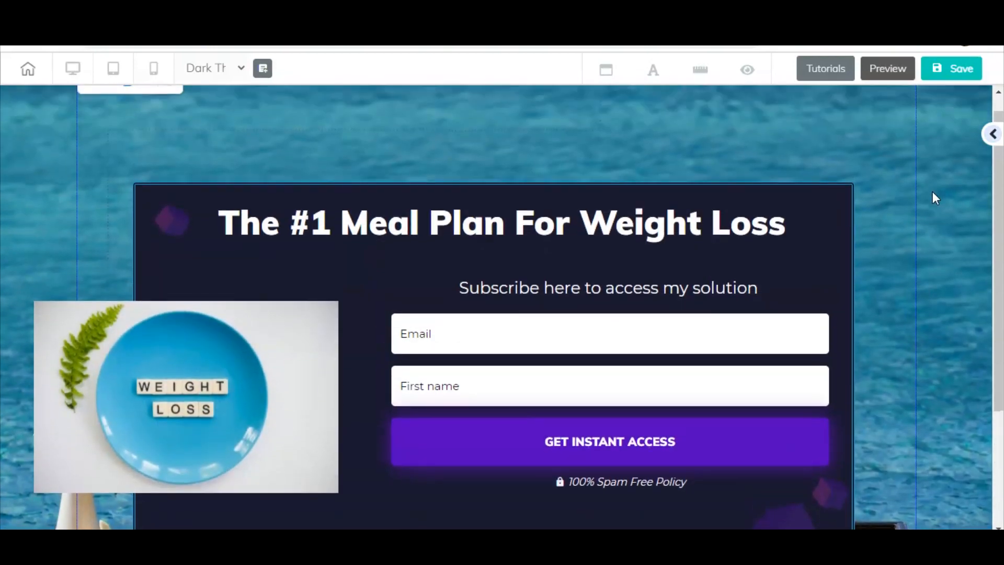
{"action": "mouse_move", "coordinate": [912, 254]}
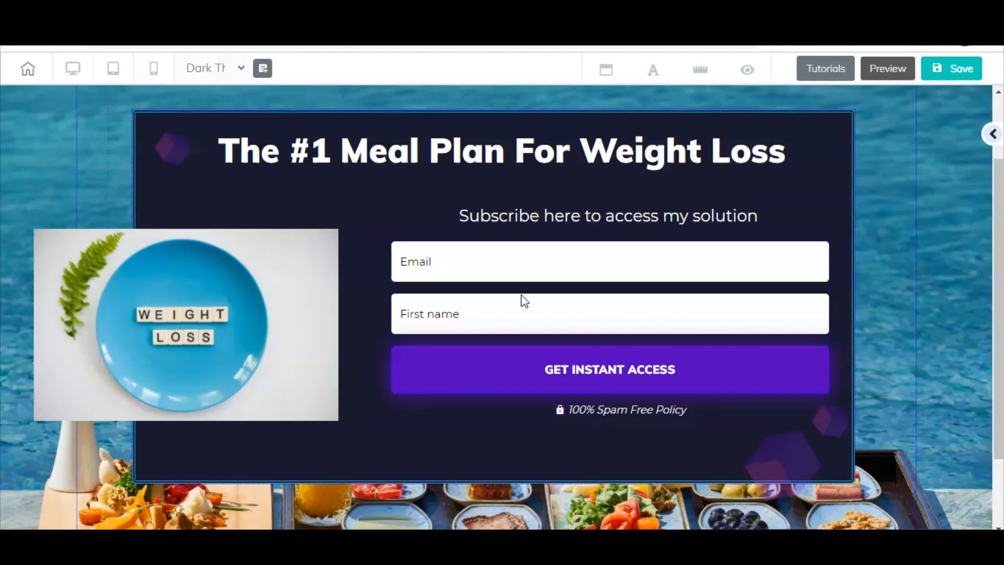
{"action": "mouse_move", "coordinate": [522, 297]}
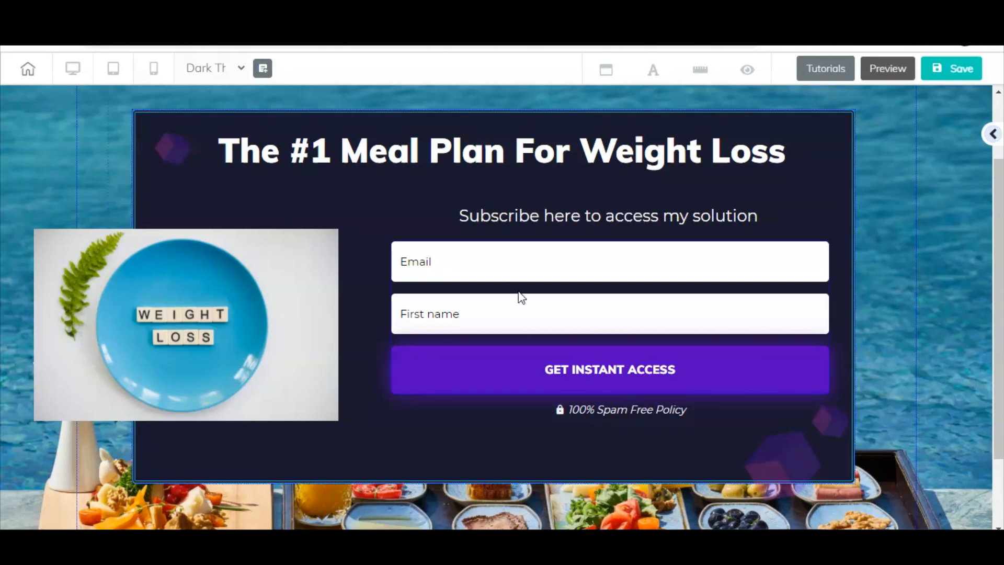
{"action": "mouse_move", "coordinate": [512, 293]}
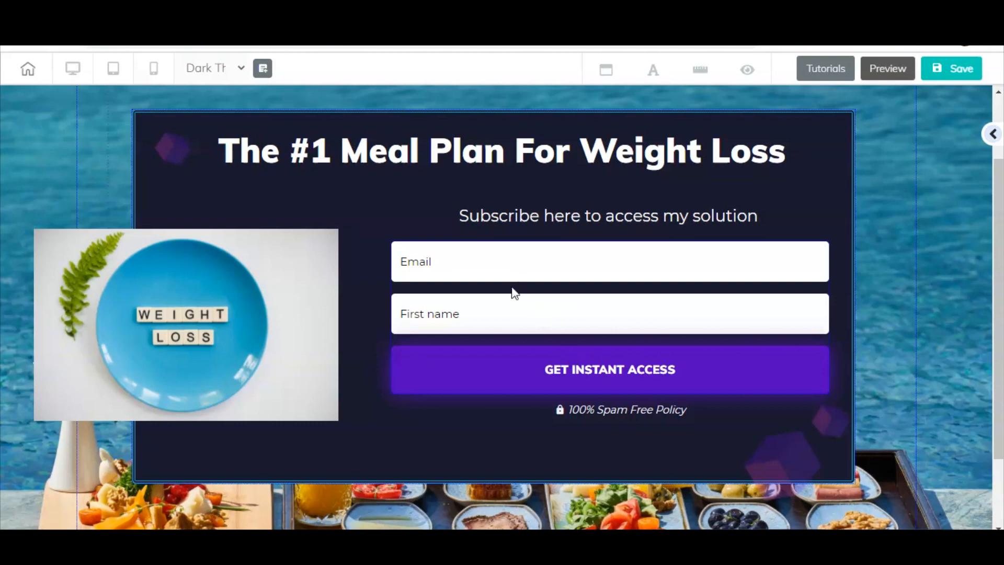
- Change the form button label from 'GET INSTANT ACCESS' to 'GET THE MEAL PLANS'
{"action": "left_click", "coordinate": [608, 288]}
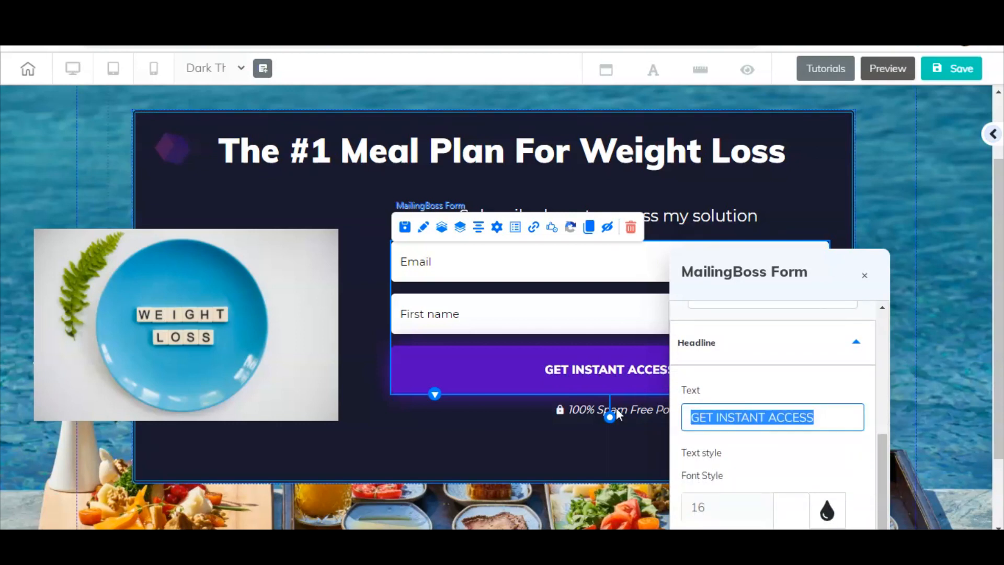
{"action": "type", "text": "GET HE MEAL PL"}
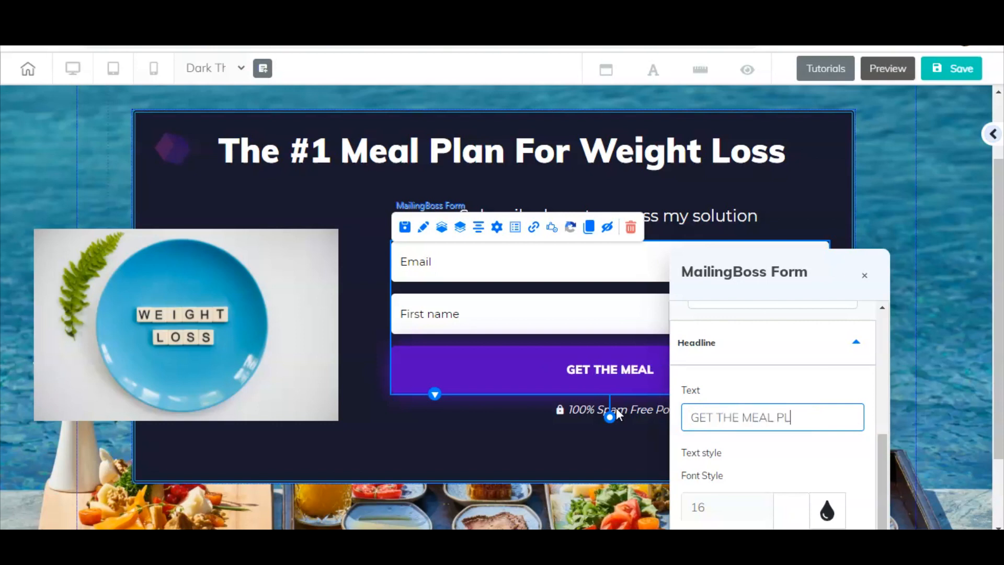
{"action": "left_click", "coordinate": [864, 276]}
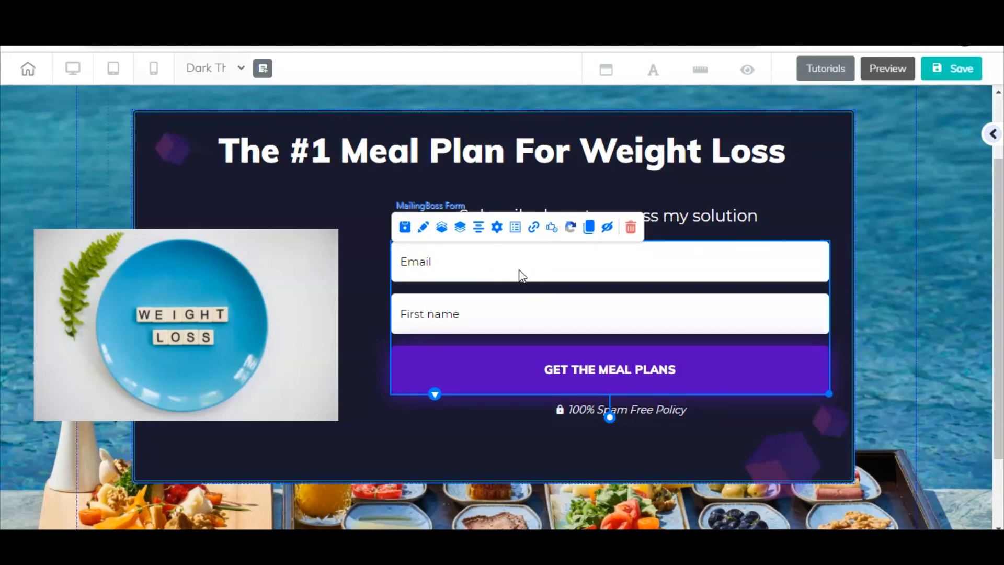
{"action": "mouse_move", "coordinate": [496, 227]}
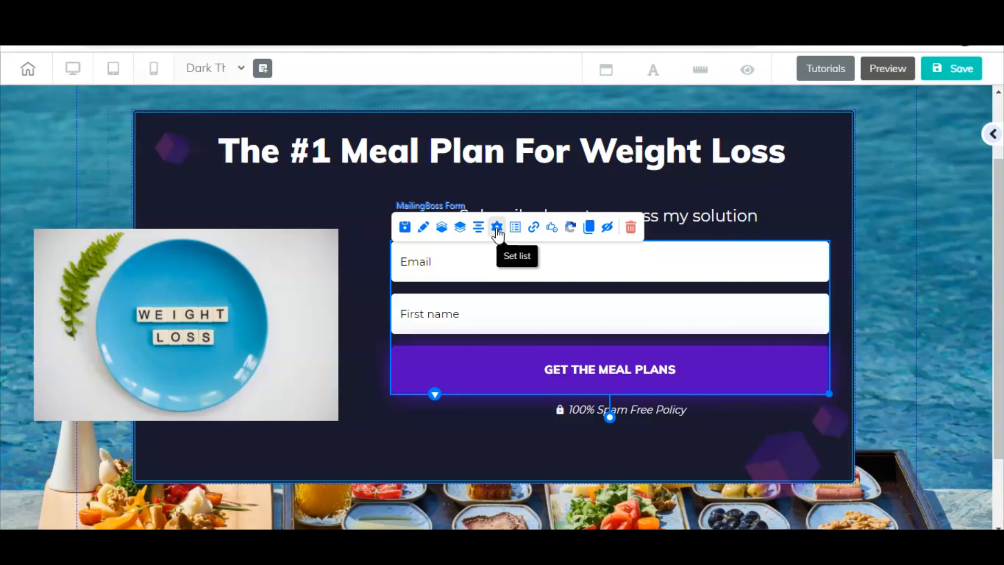
- Assign the 'Blocks Cheetah - Basic (SPAMBOTS TARGET) copy_4' mailing list to the opt-in form and save
{"action": "left_click", "coordinate": [496, 227]}
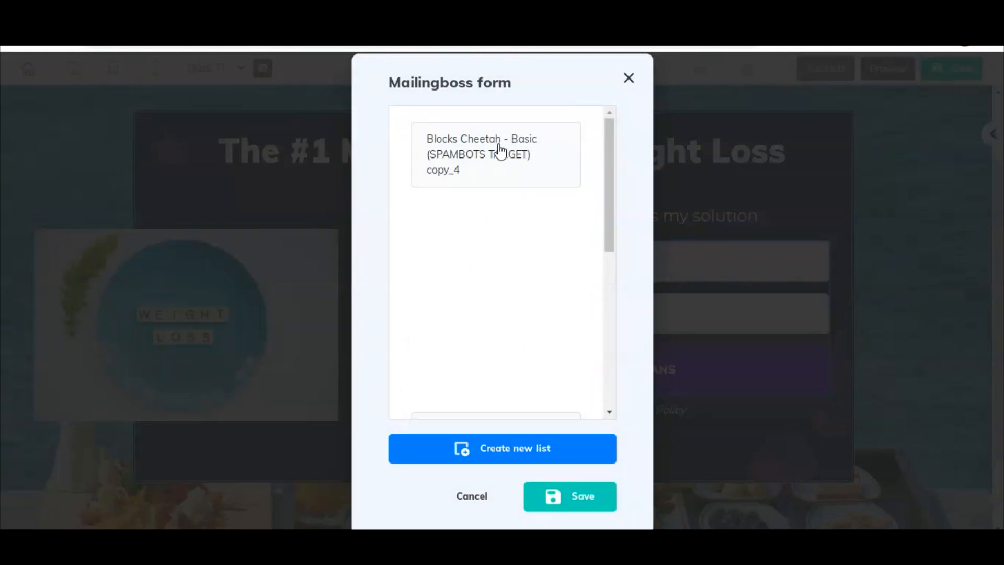
{"action": "left_click", "coordinate": [496, 153]}
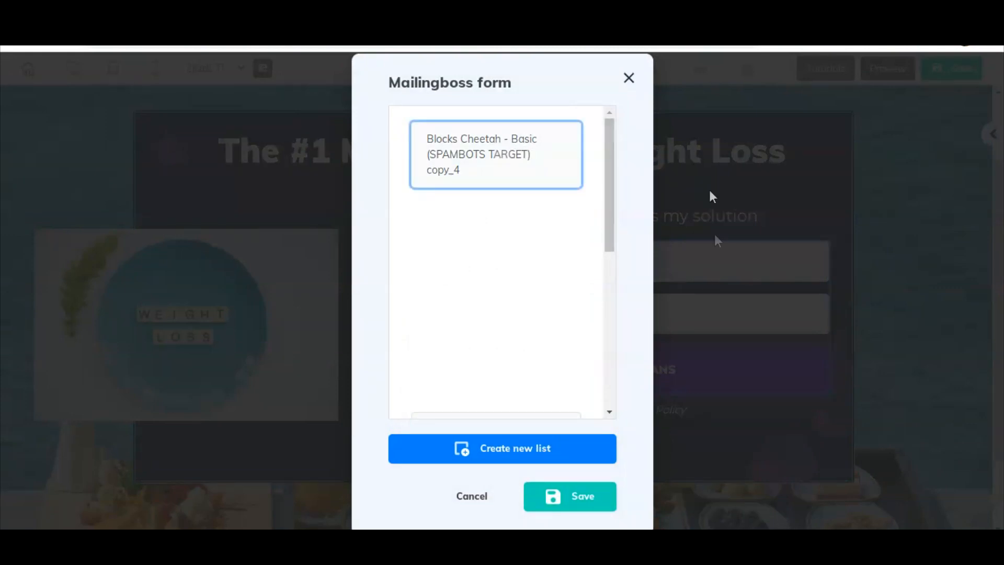
{"action": "mouse_move", "coordinate": [589, 163]}
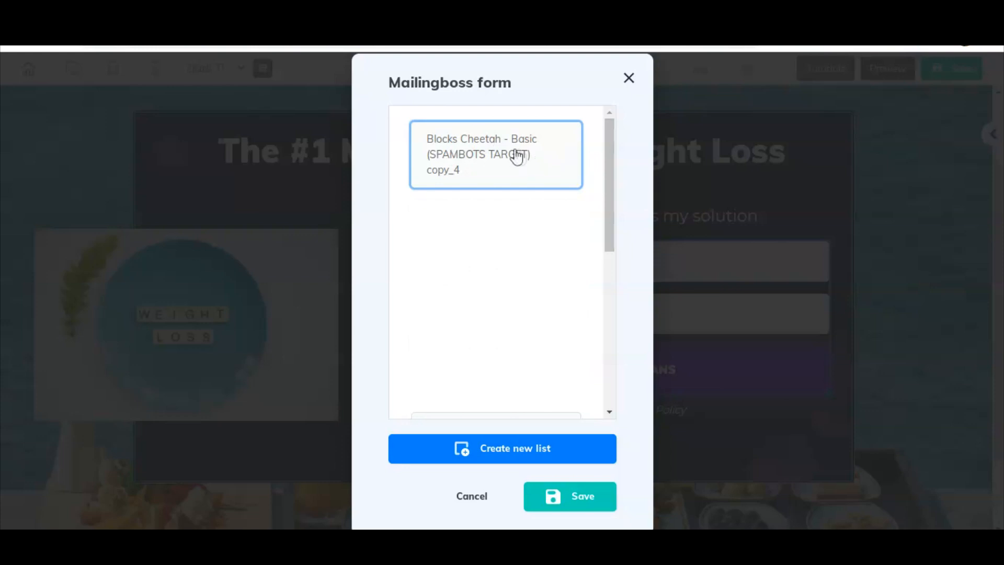
{"action": "left_click", "coordinate": [568, 496]}
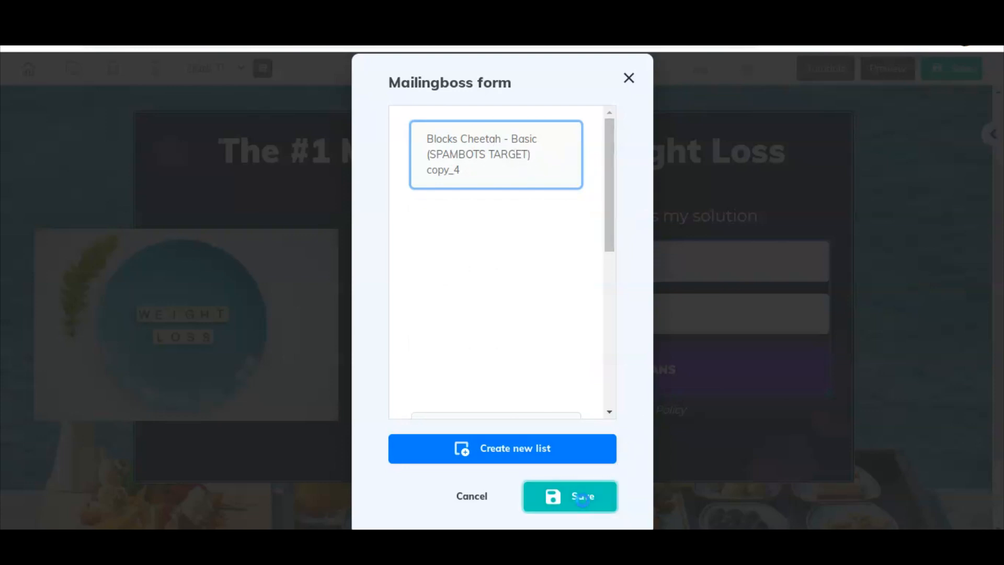
{"action": "left_click", "coordinate": [568, 496]}
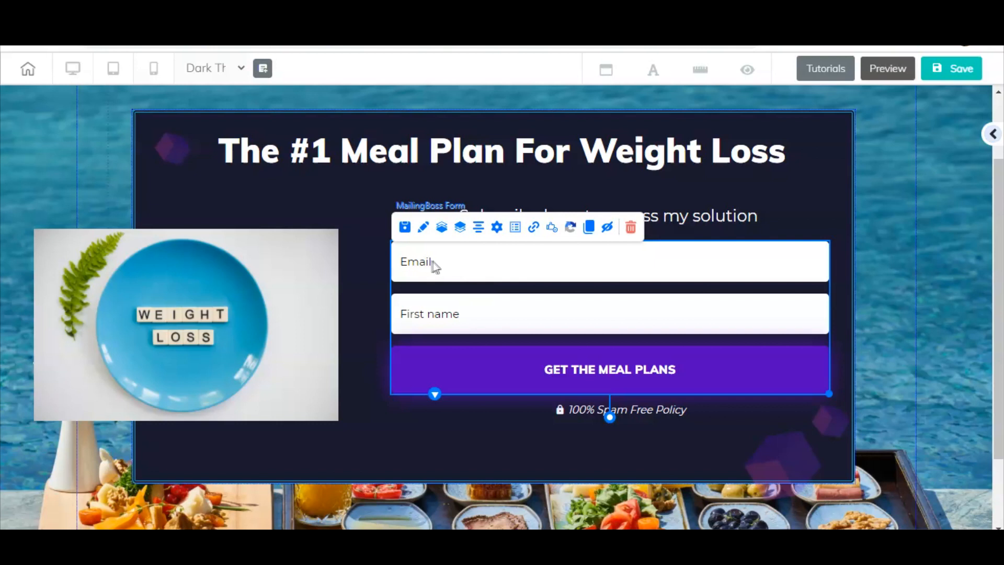
{"action": "mouse_move", "coordinate": [645, 374]}
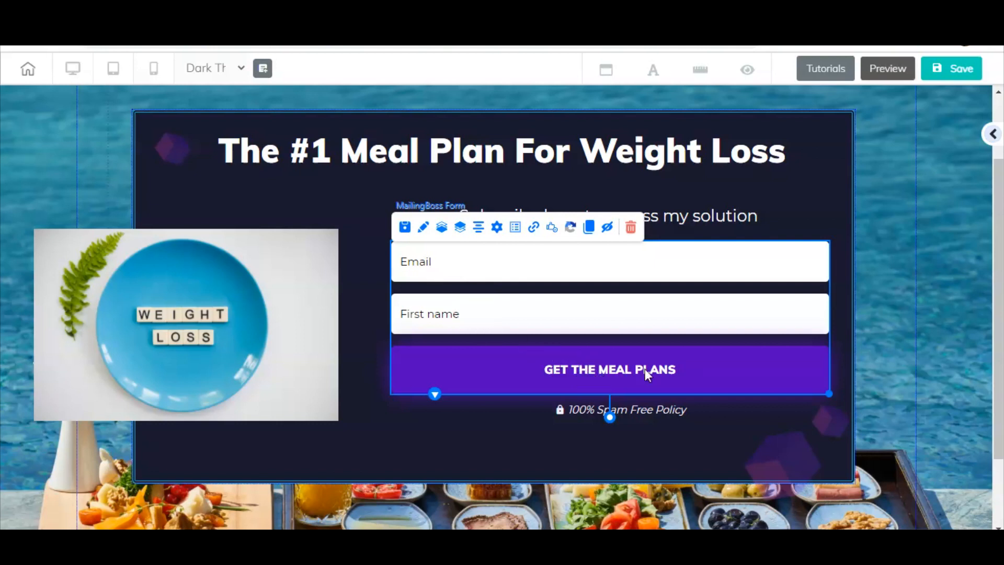
{"action": "mouse_move", "coordinate": [445, 320]}
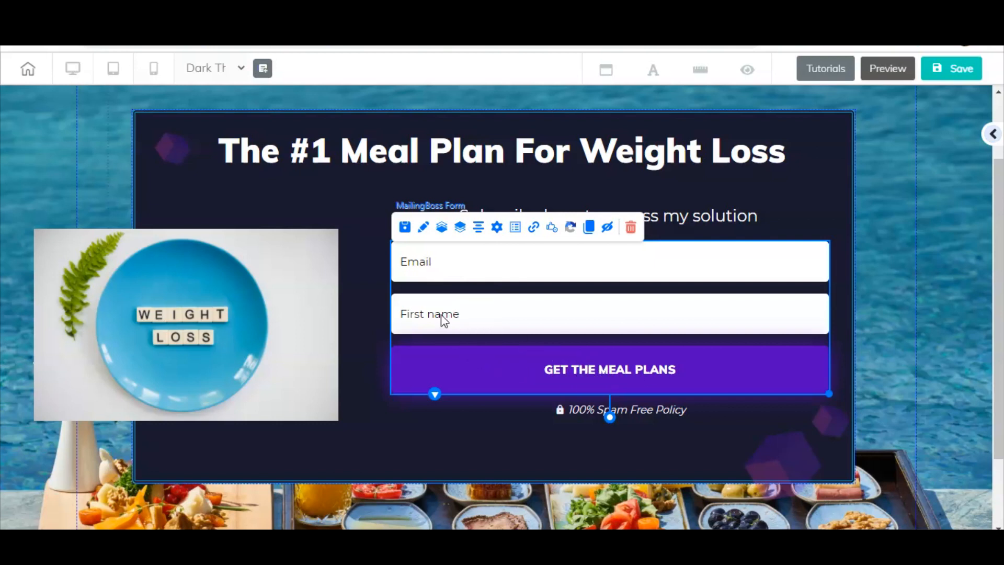
{"action": "mouse_move", "coordinate": [507, 285]}
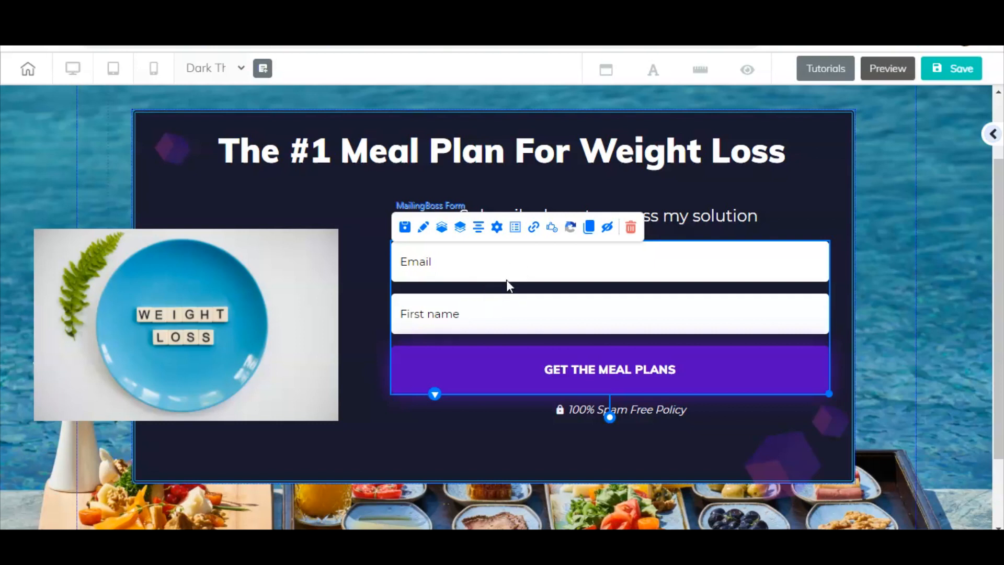
{"action": "mouse_move", "coordinate": [499, 292]}
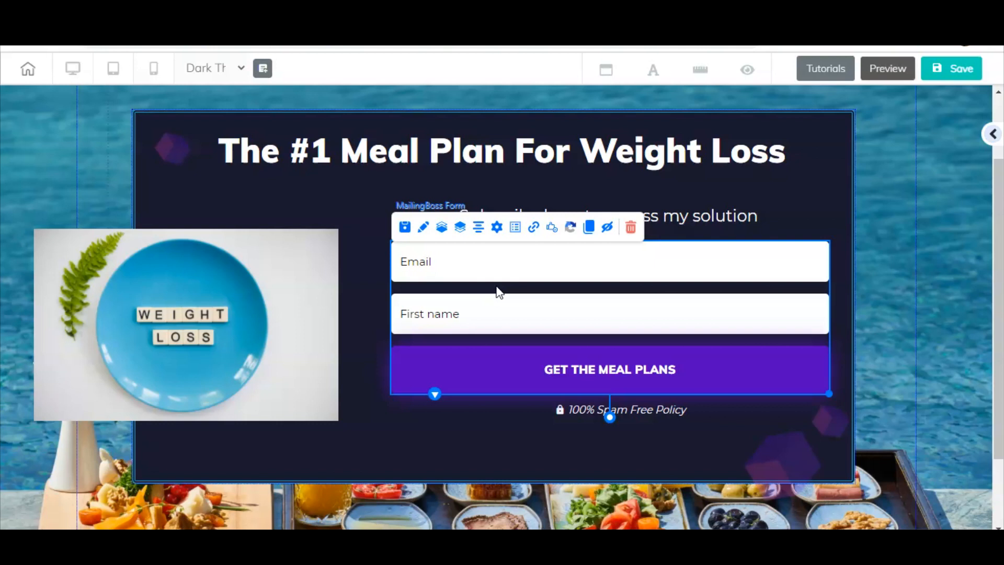
{"action": "mouse_move", "coordinate": [534, 227]}
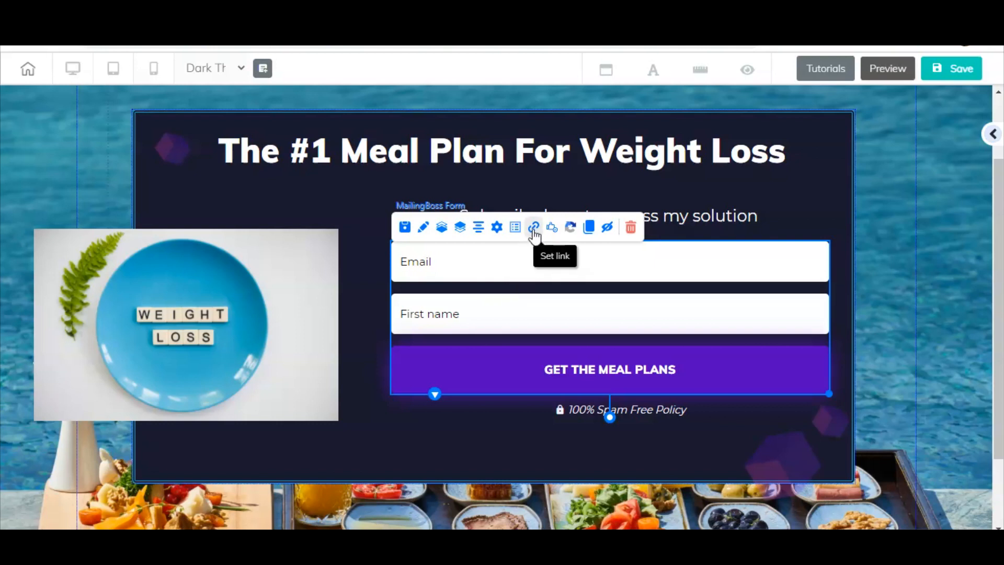
{"action": "mouse_move", "coordinate": [533, 227]}
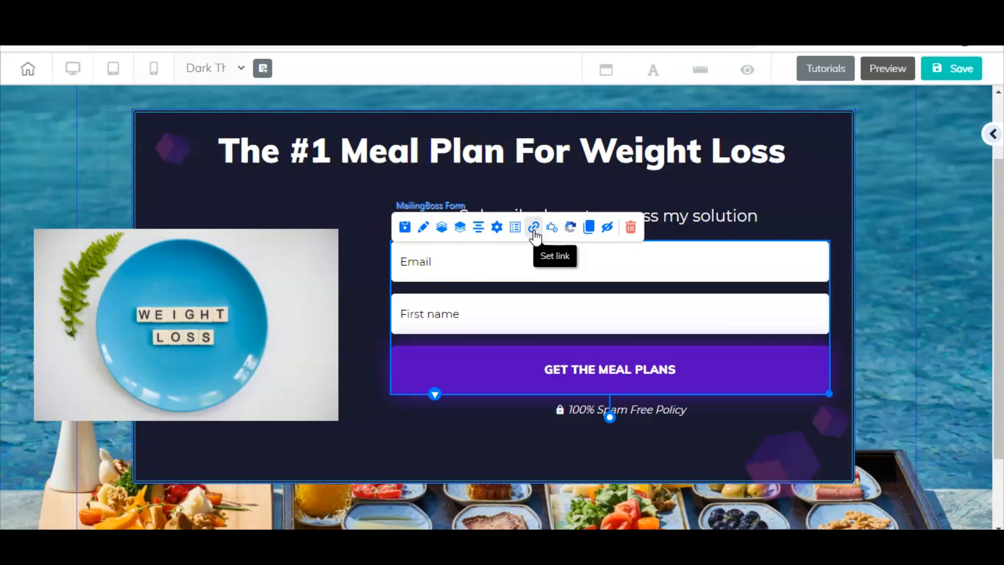
{"action": "left_click", "coordinate": [533, 227]}
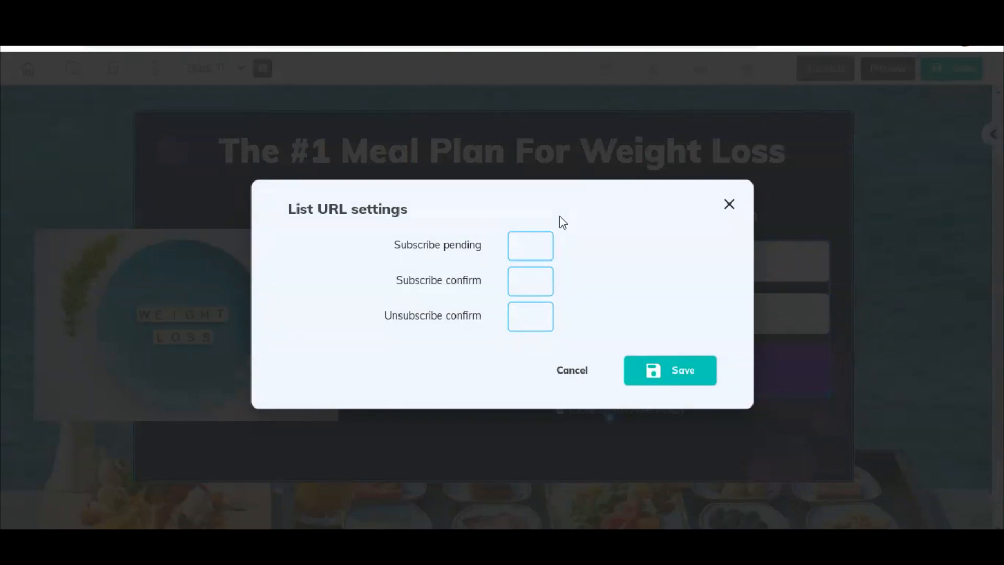
{"action": "mouse_move", "coordinate": [436, 233]}
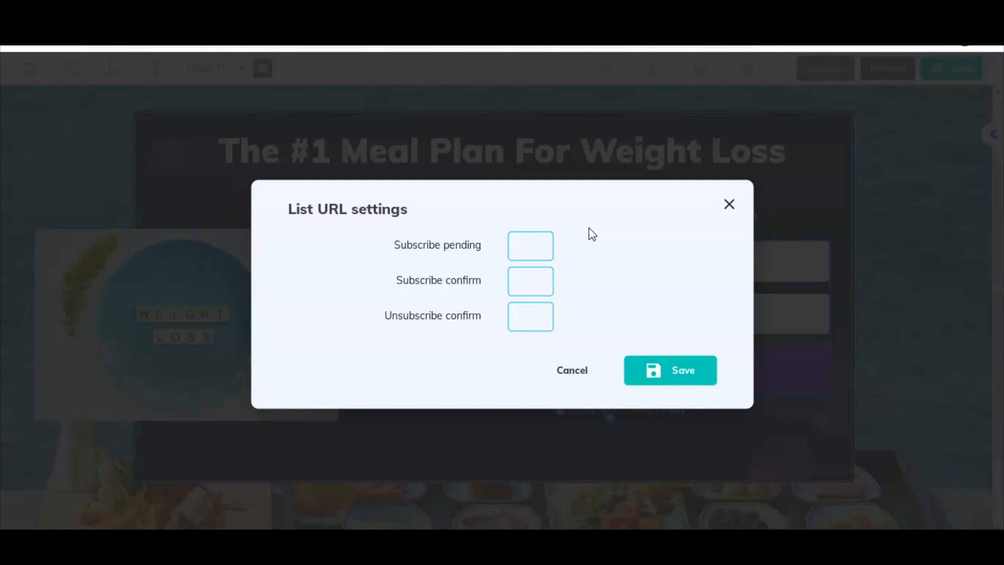
{"action": "left_click", "coordinate": [530, 244]}
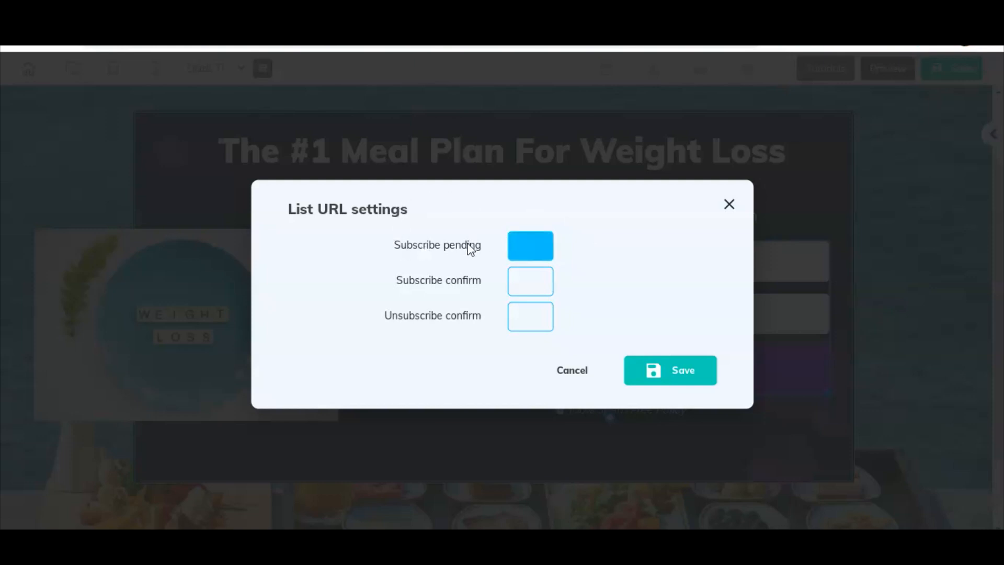
{"action": "mouse_move", "coordinate": [482, 249]}
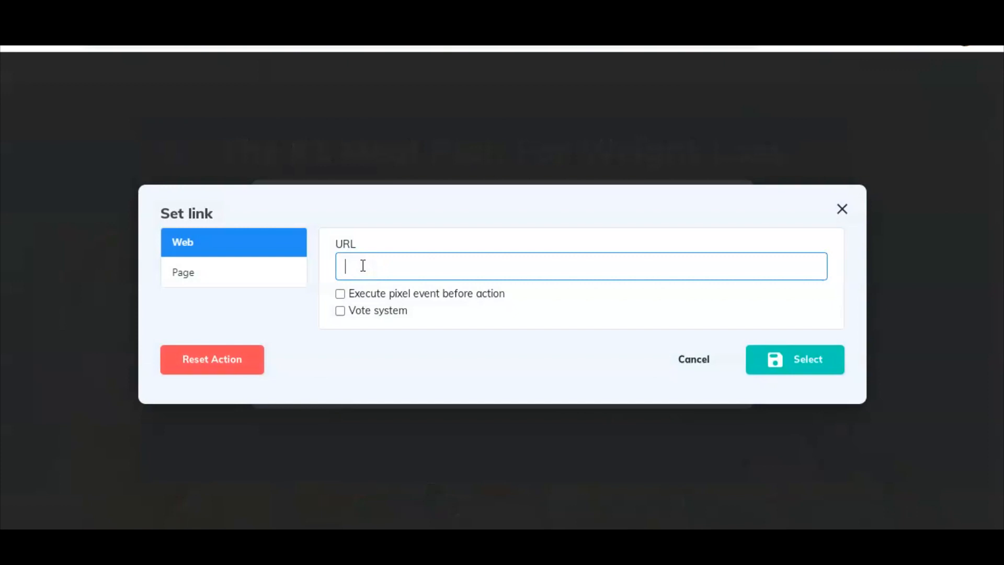
{"action": "type", "text": "URL of"}
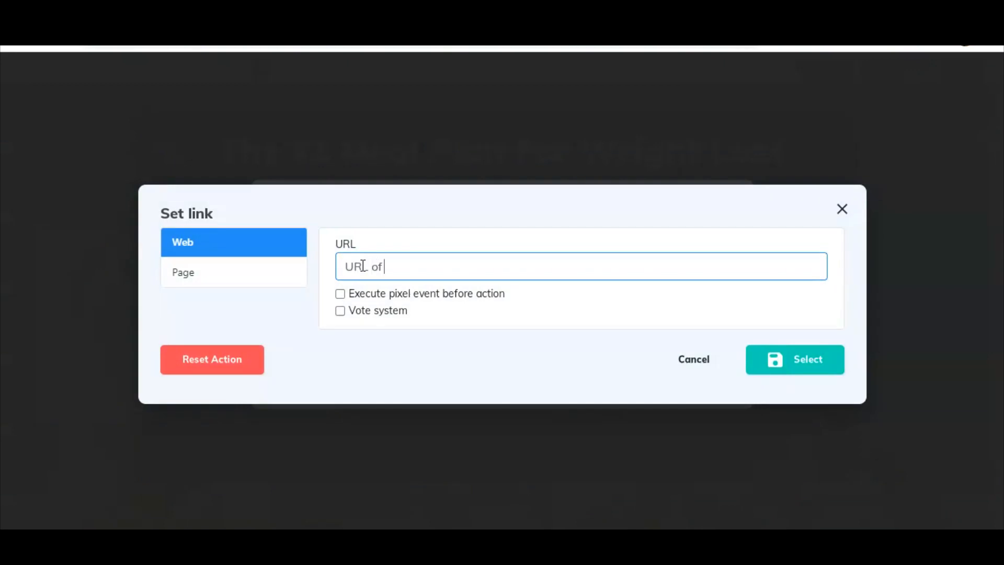
{"action": "type", "text": "your affiliate"}
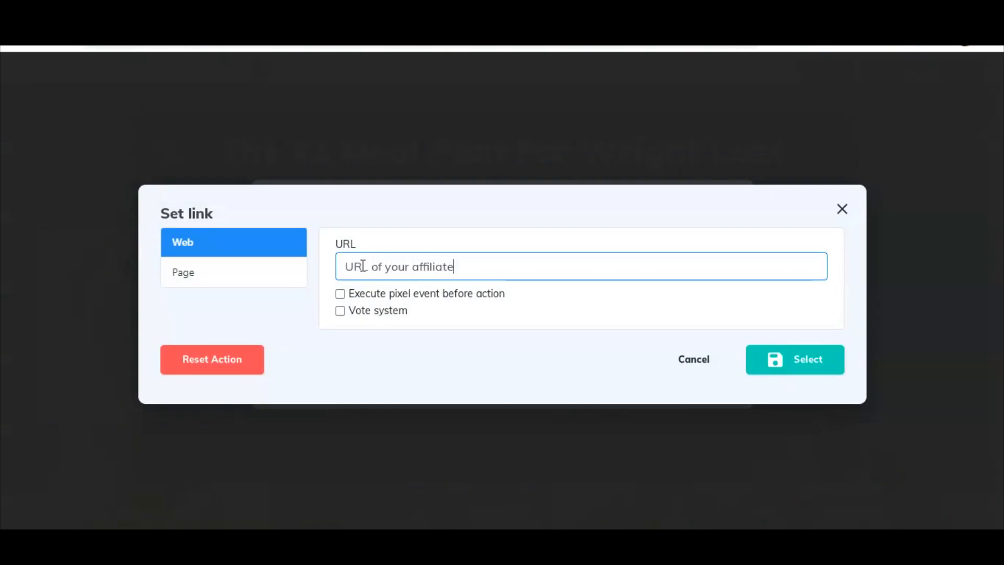
{"action": "type", "text": "offer"}
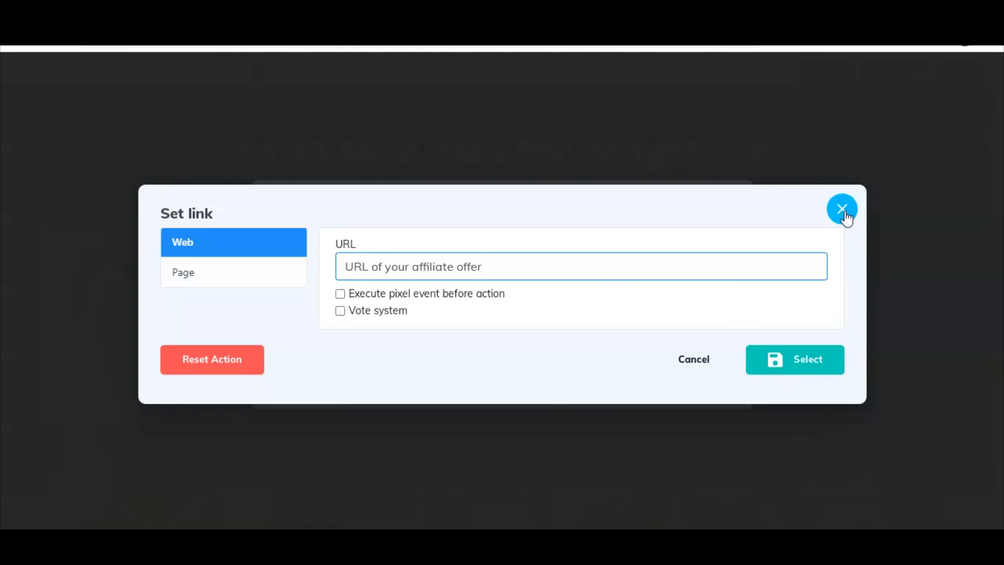
{"action": "left_click", "coordinate": [794, 359]}
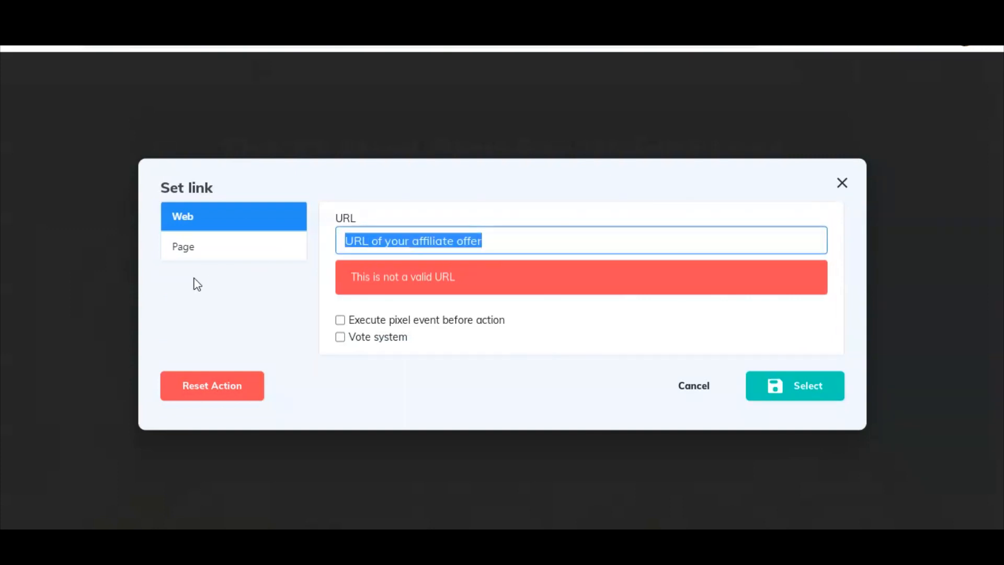
{"action": "type", "text": "https://google.com"}
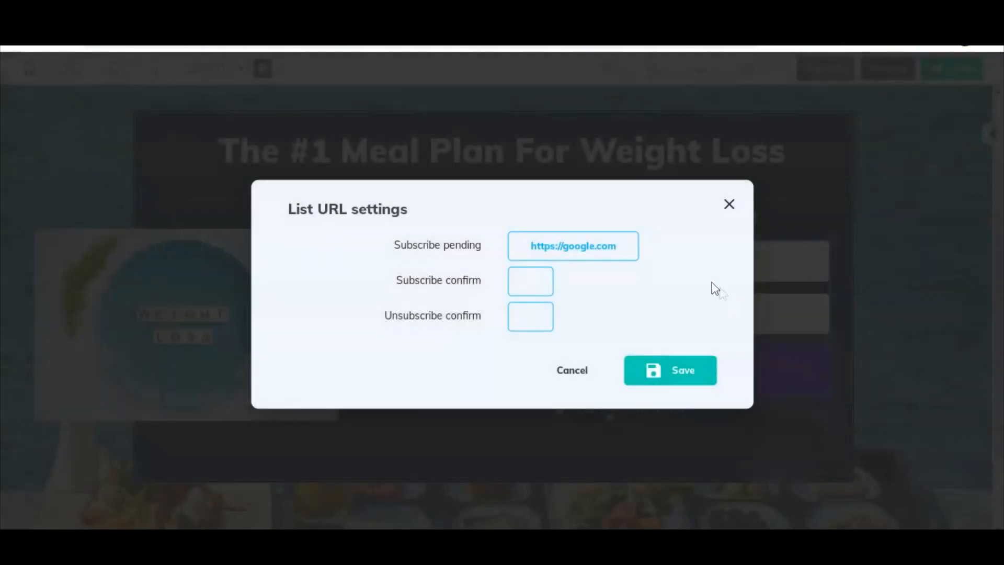
{"action": "left_click", "coordinate": [530, 280]}
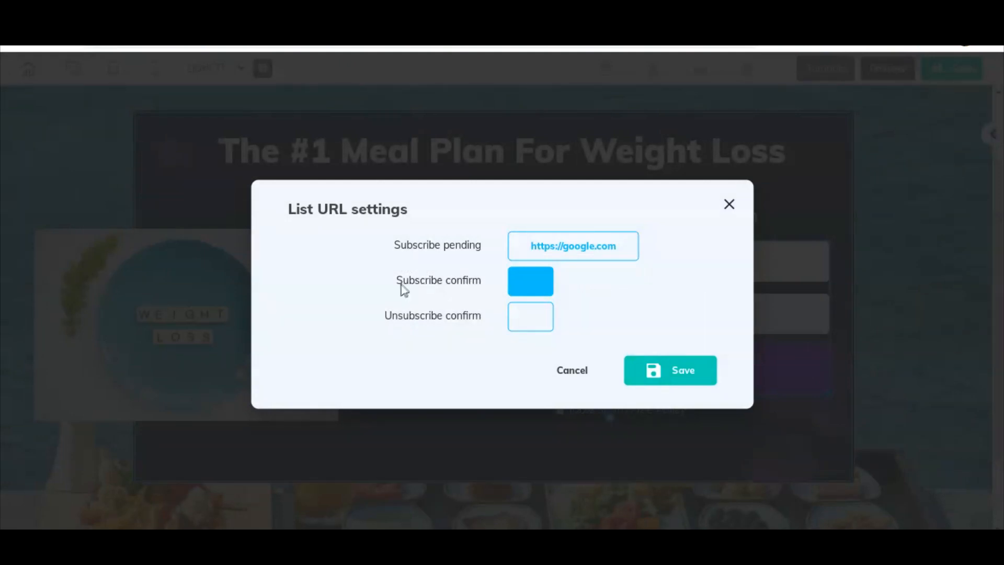
{"action": "mouse_move", "coordinate": [432, 289]}
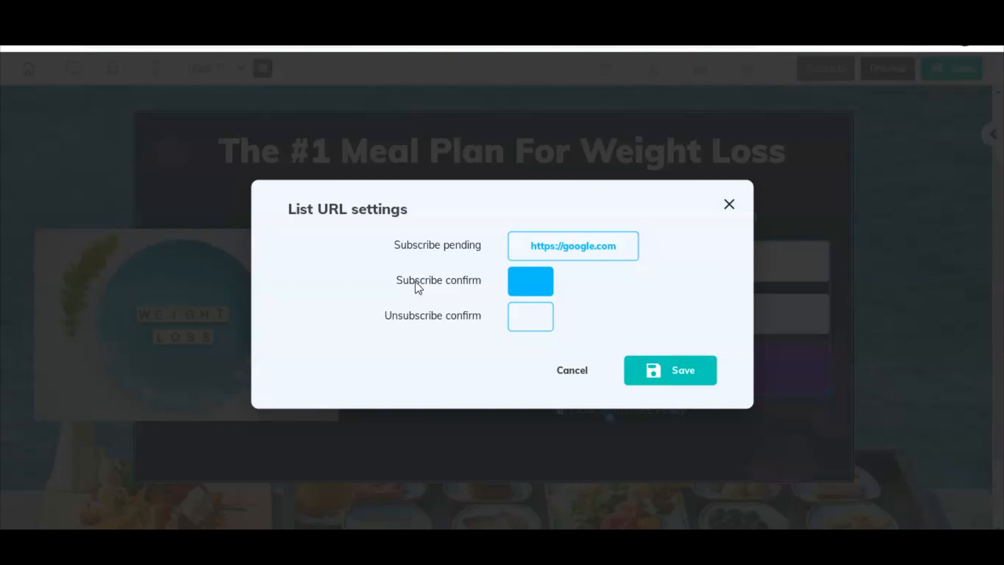
{"action": "mouse_move", "coordinate": [468, 287]}
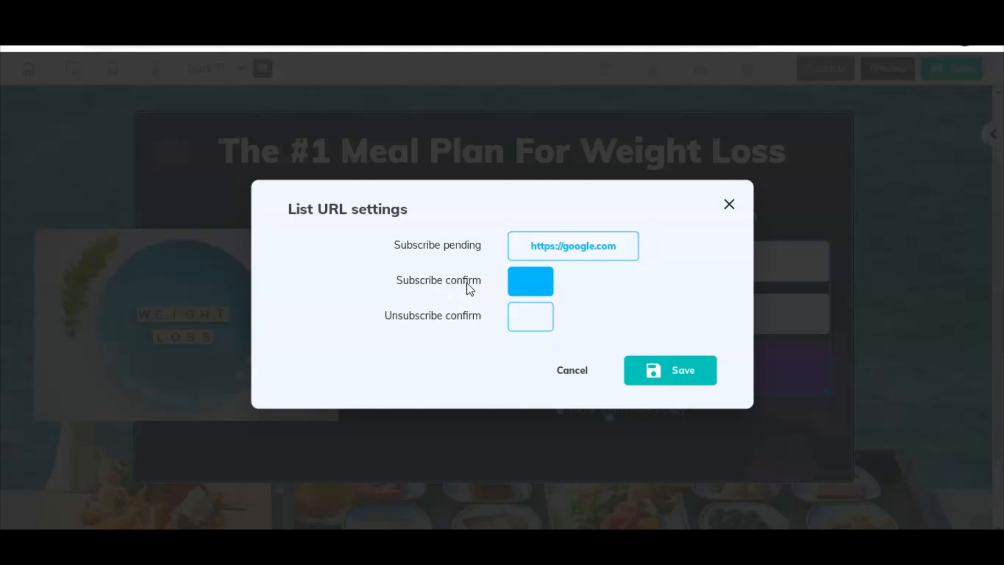
{"action": "left_click", "coordinate": [530, 282]}
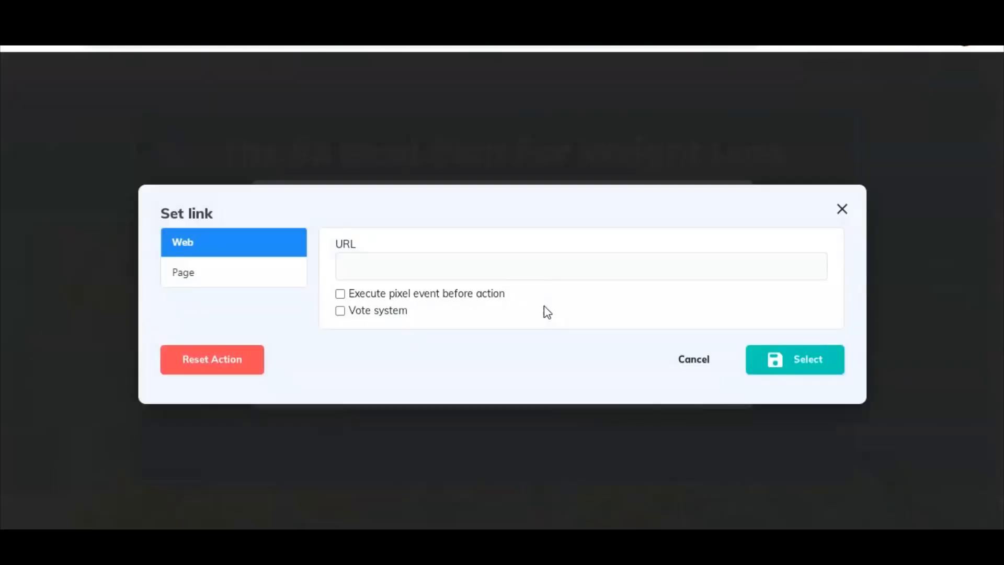
{"action": "mouse_move", "coordinate": [749, 212]}
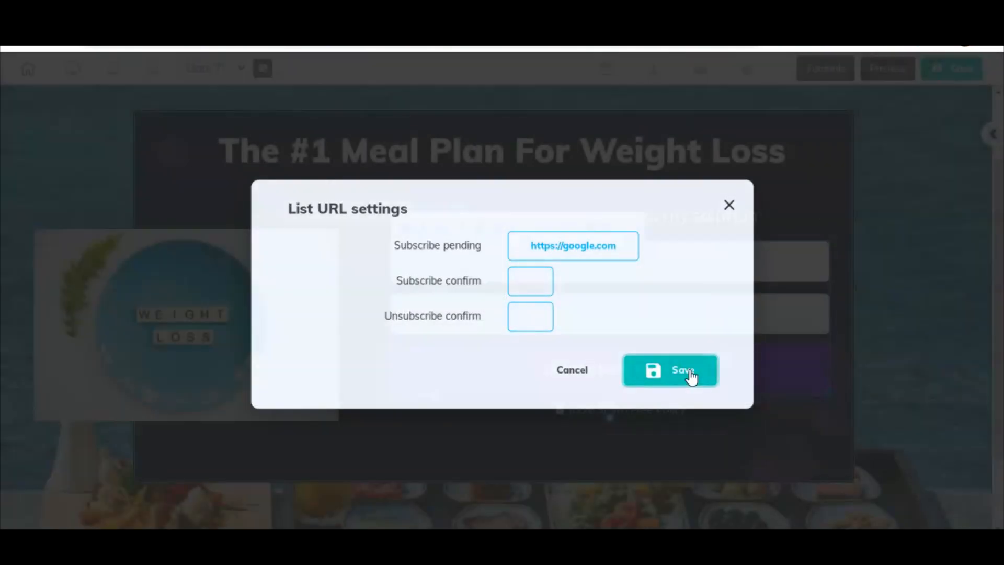
- Save the List URL redirect settings and preview the squeeze page as visitors see it
{"action": "left_click", "coordinate": [670, 371]}
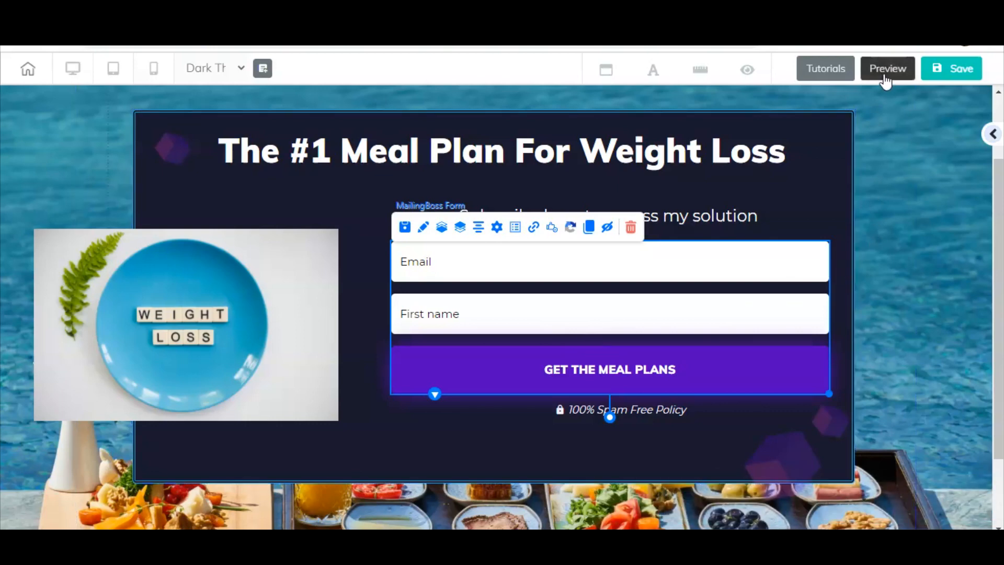
{"action": "left_click", "coordinate": [887, 69]}
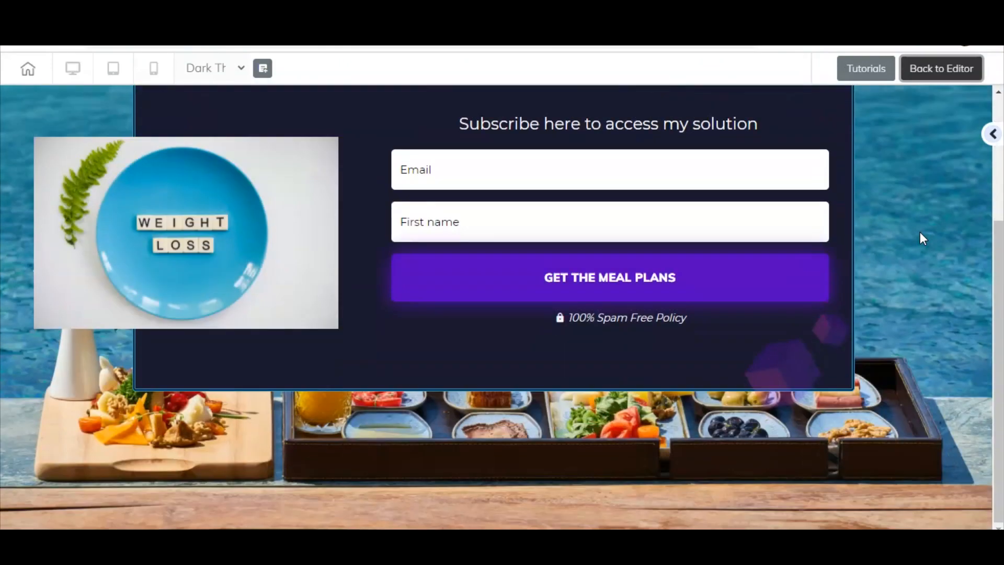
- Return to the editor, save the squeeze page, and accept publishing with That's fine
{"action": "left_click", "coordinate": [940, 69]}
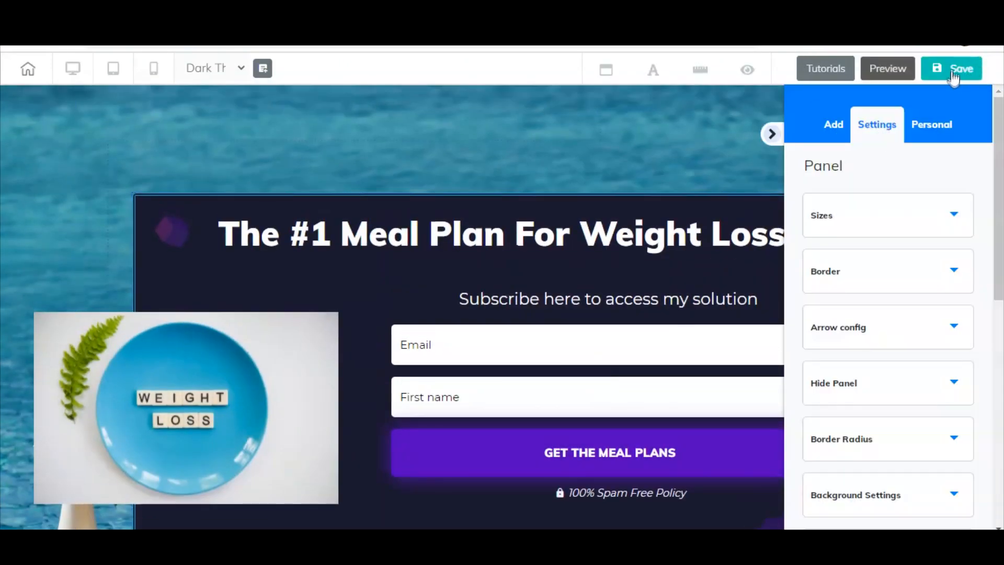
{"action": "left_click", "coordinate": [952, 68]}
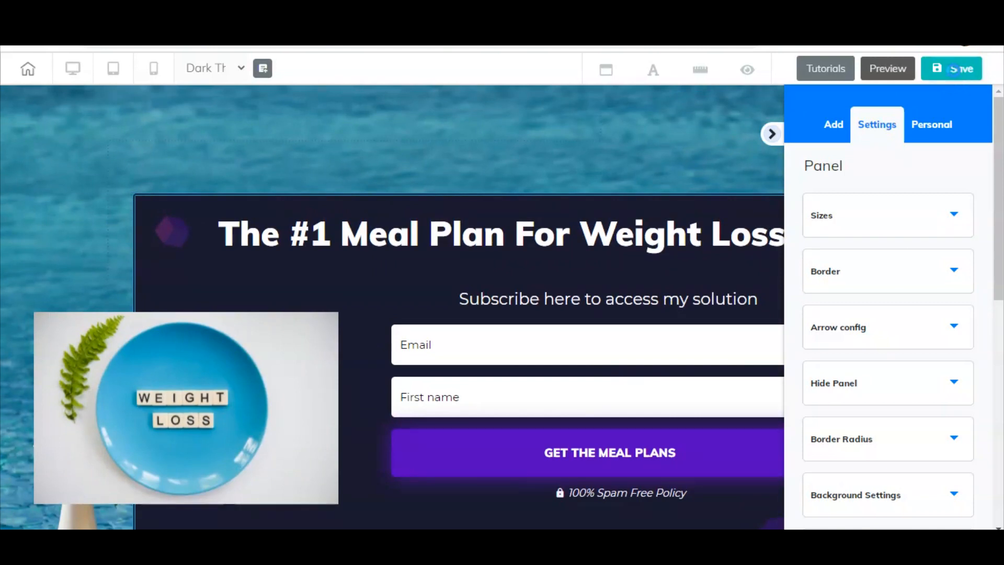
{"action": "left_click", "coordinate": [956, 68]}
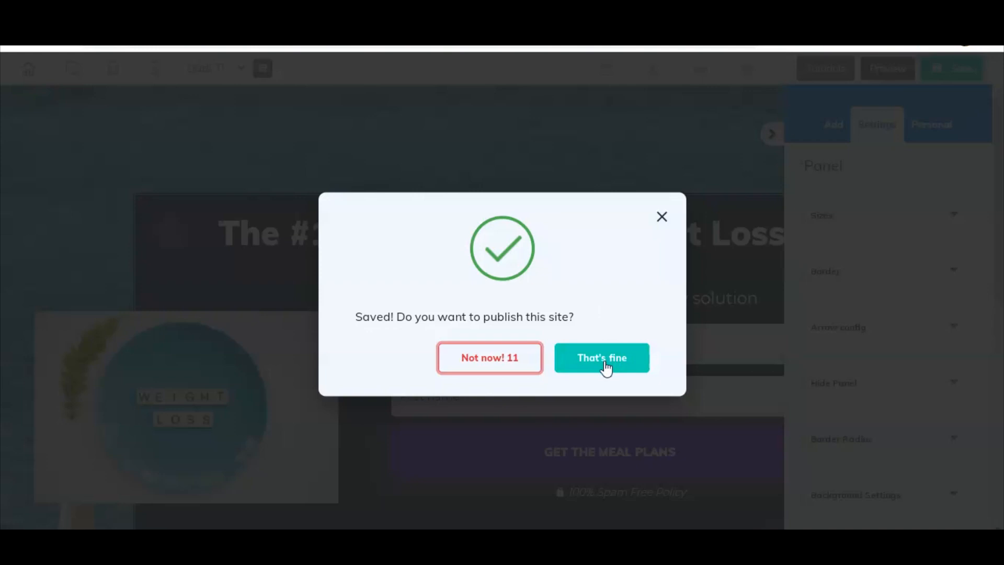
{"action": "left_click", "coordinate": [601, 357]}
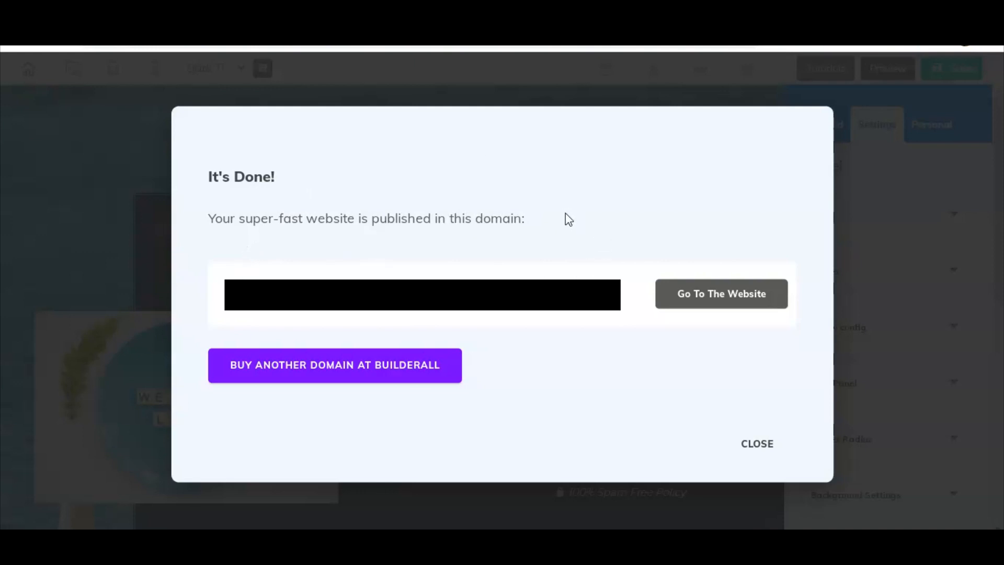
{"action": "mouse_move", "coordinate": [695, 275]}
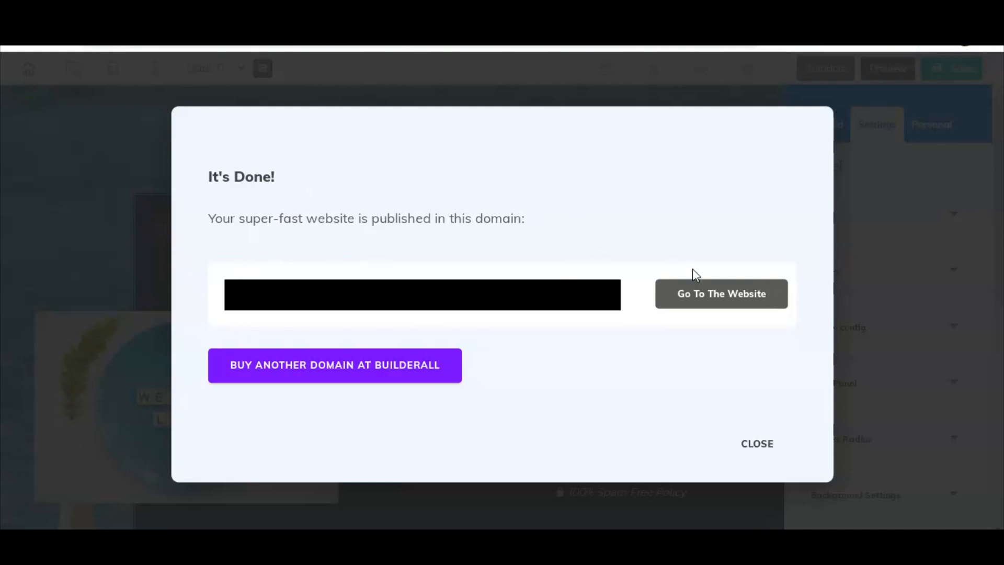